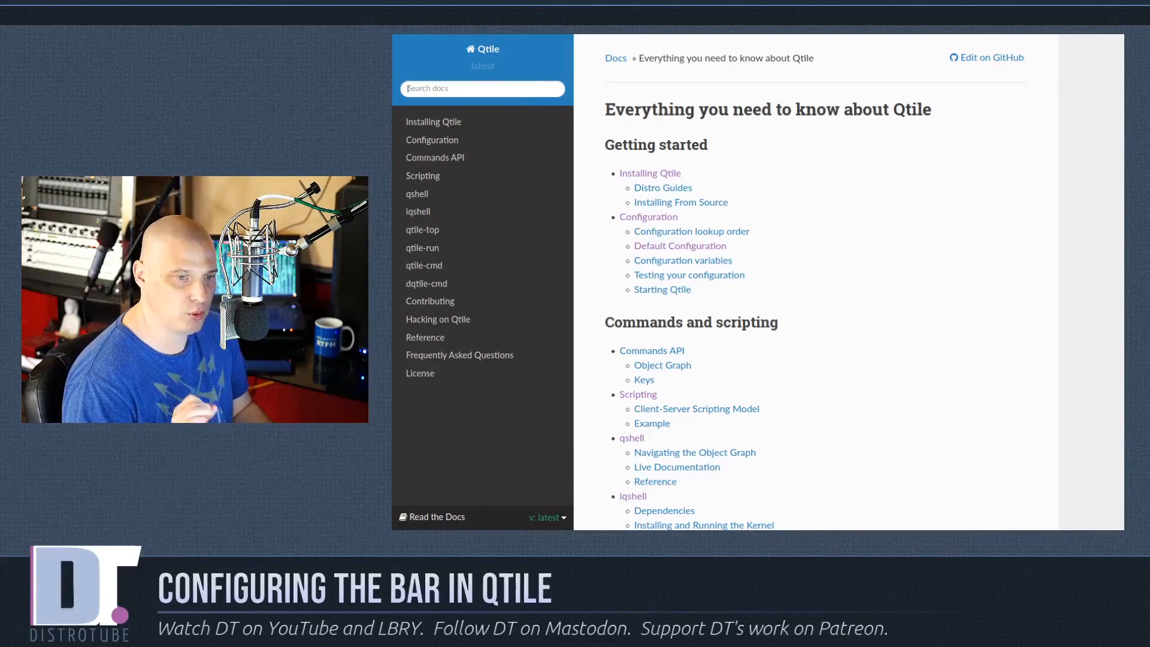
# Step: Search the Qtile docs for 'widget' and open the Built-in Widgets reference page
pyautogui.write('widget')
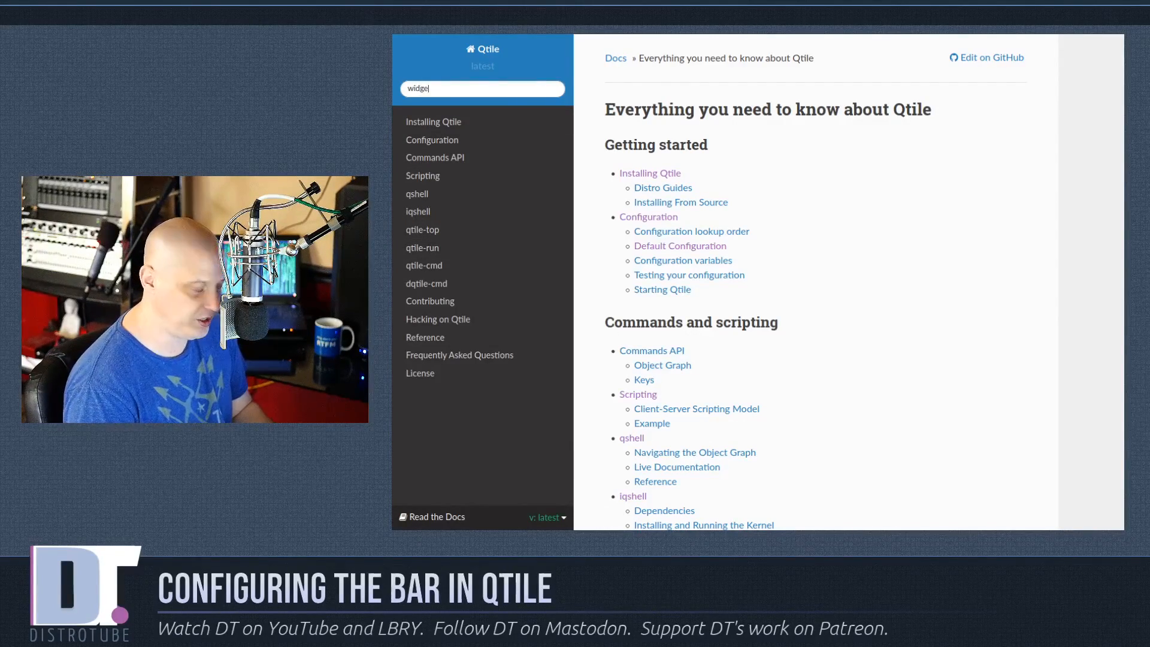
pyautogui.press('Return')
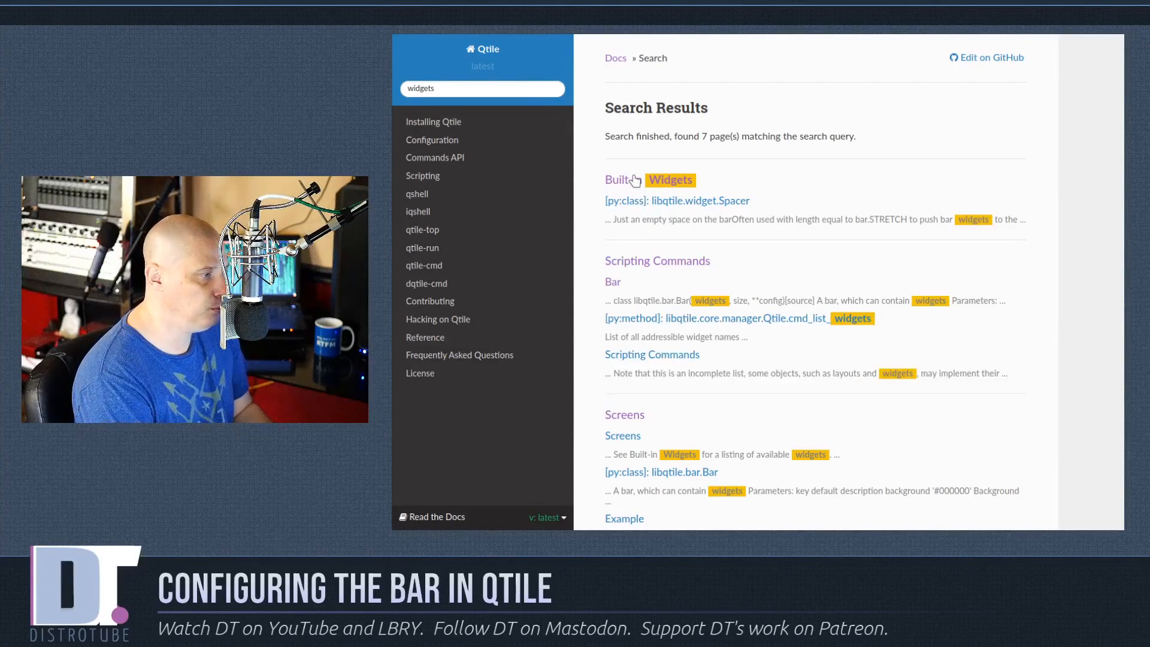
pyautogui.click(616, 179)
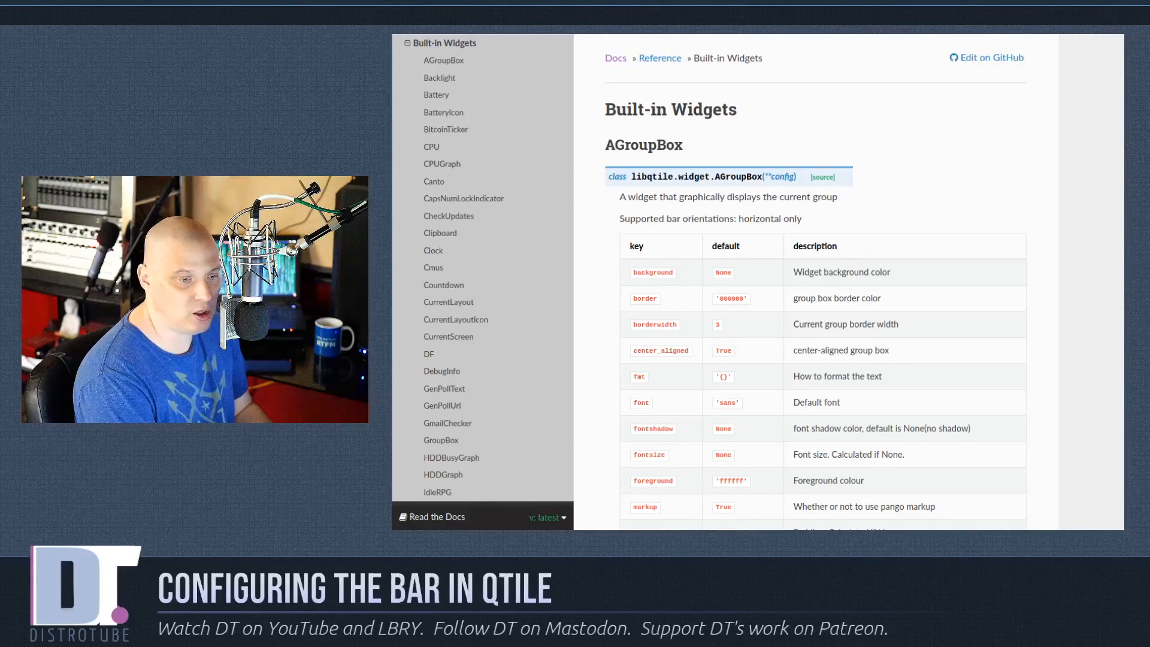
pyautogui.scroll(3)
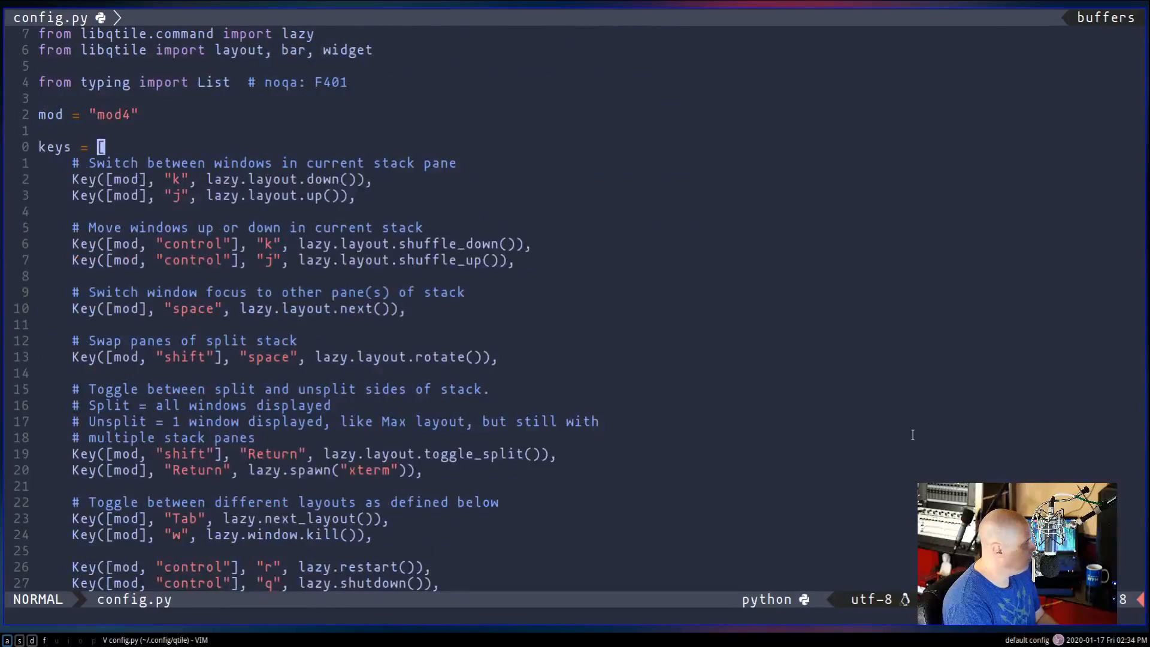
# Step: Scroll config.py down to the screens bar.Bar block with its default widgets
pyautogui.scroll(-3)
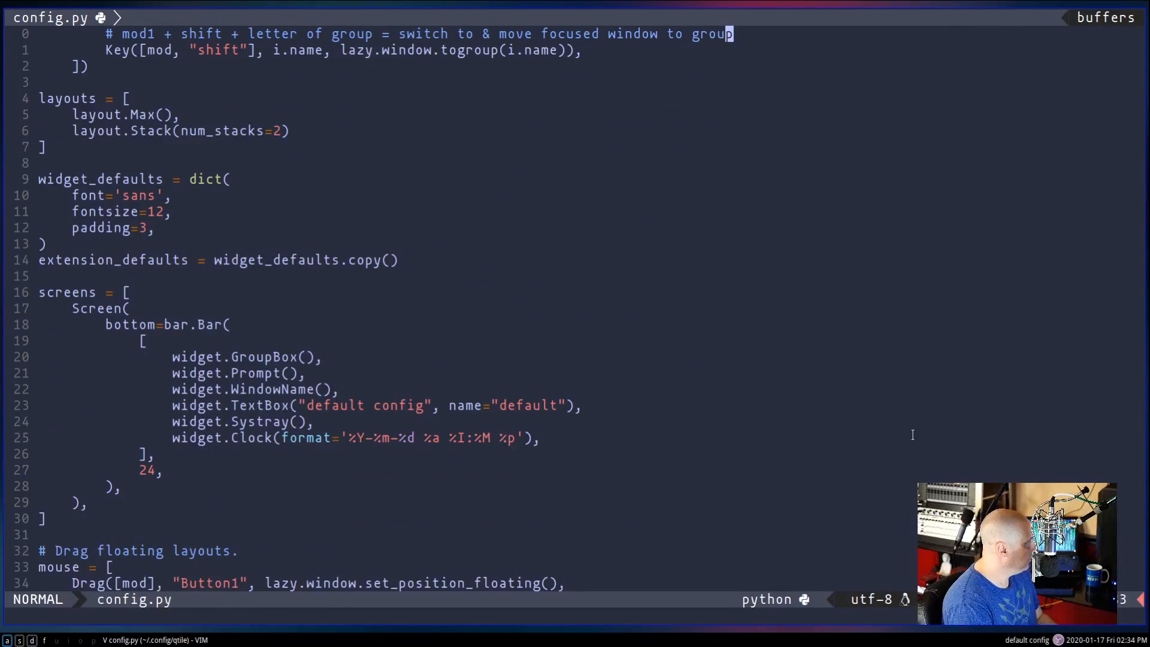
pyautogui.scroll(-3)
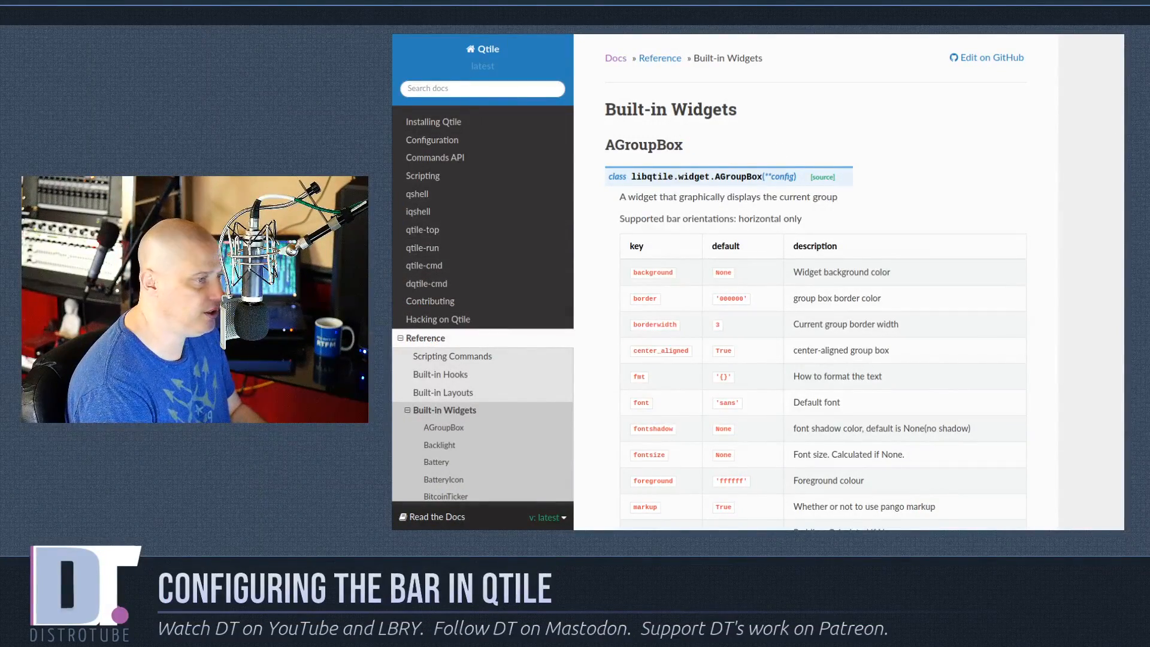
pyautogui.scroll(-3)
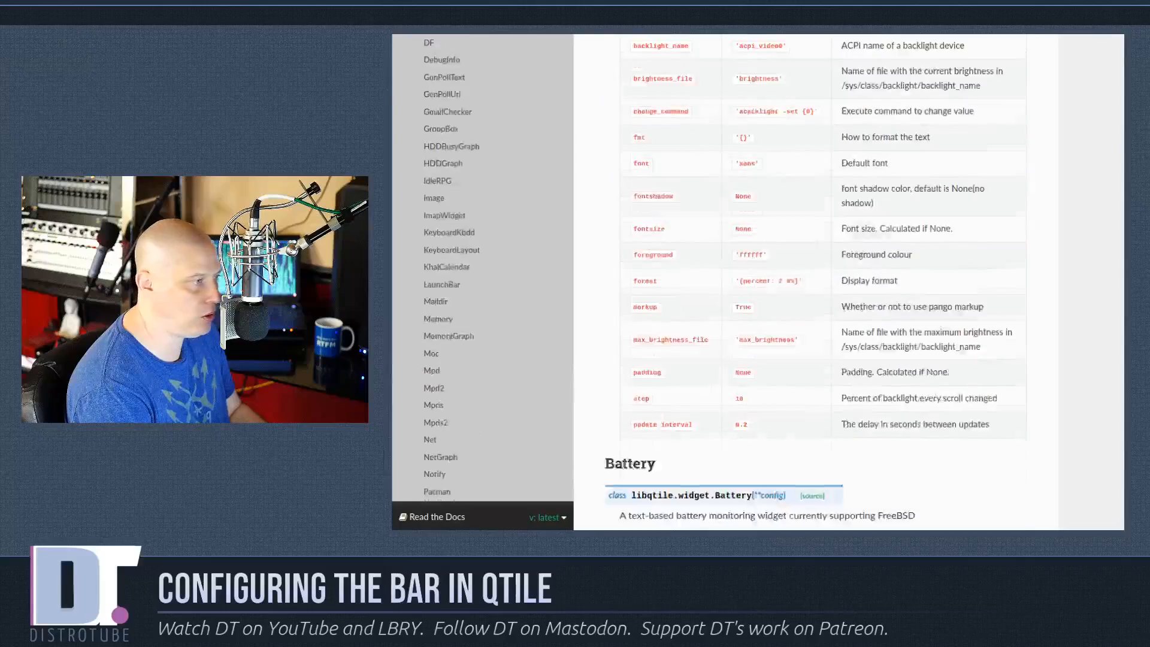
pyautogui.scroll(-3)
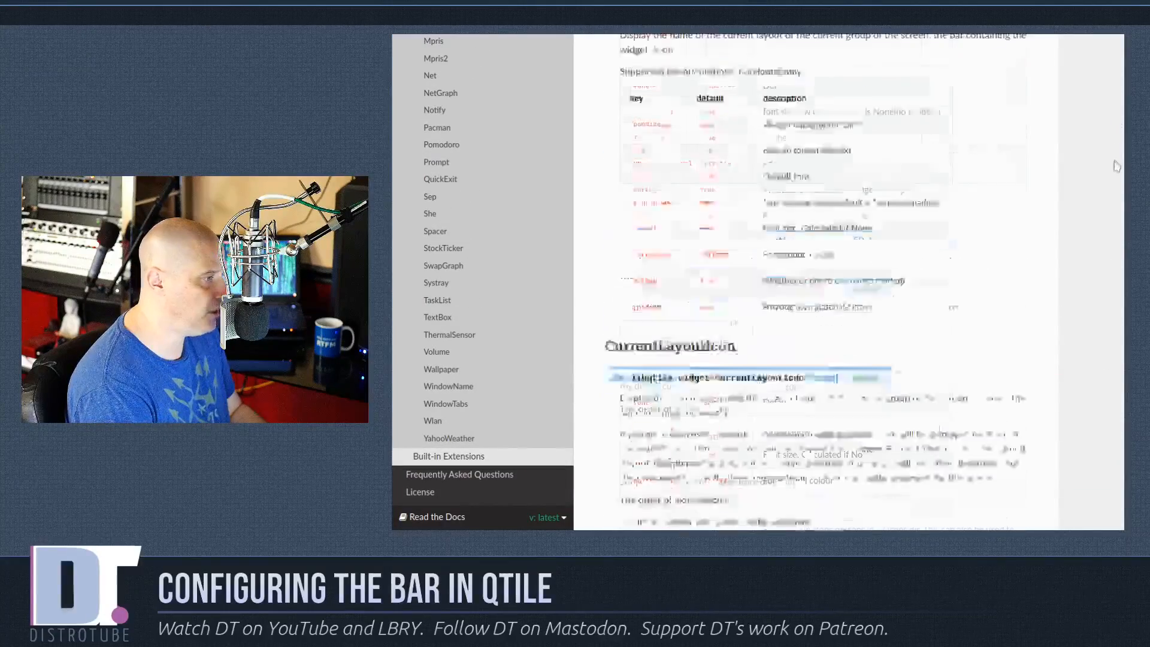
pyautogui.scroll(-3)
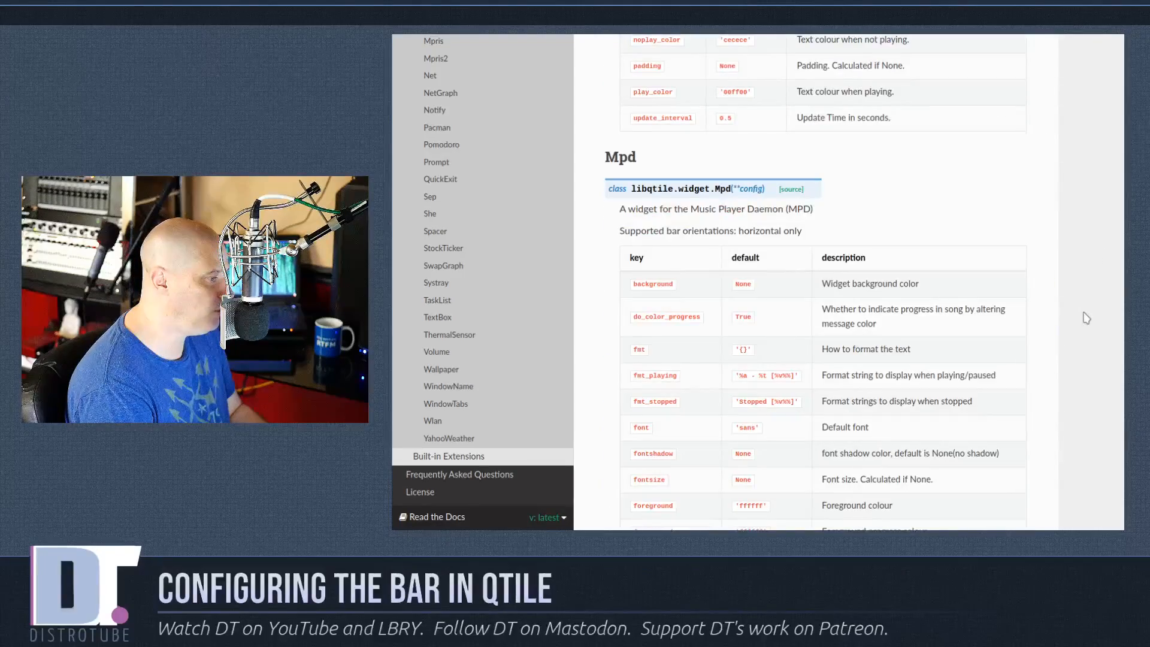
pyautogui.scroll(-3)
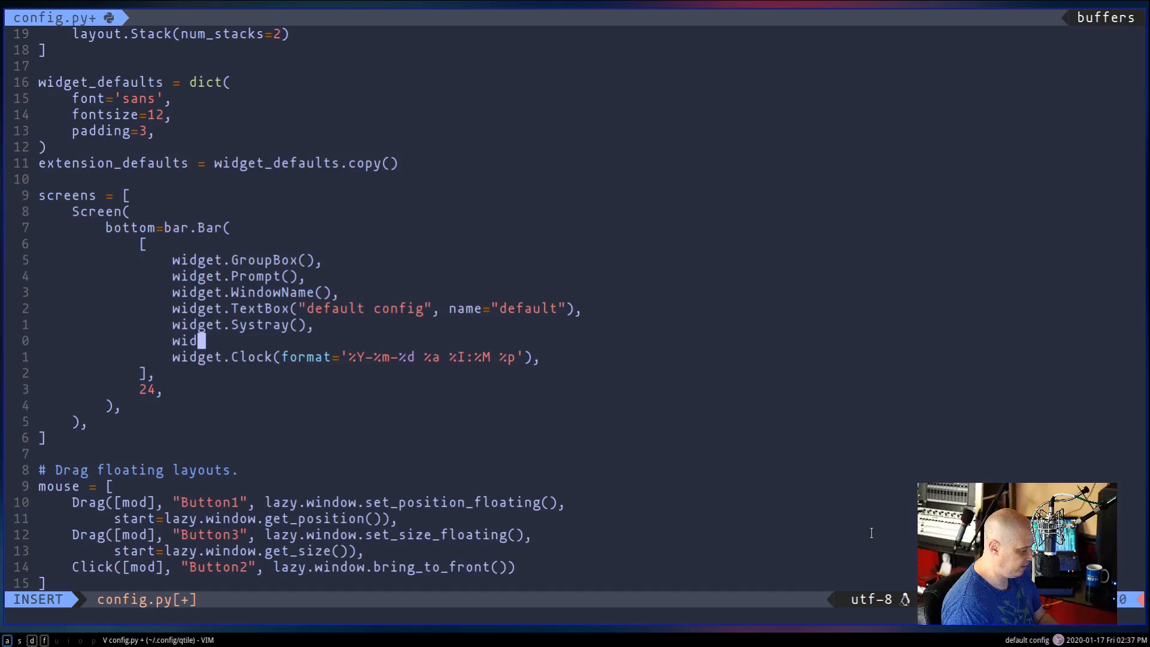
# Step: Add a widget.Net(), line to the bar's widget list before the Clock
pyautogui.write('Net')
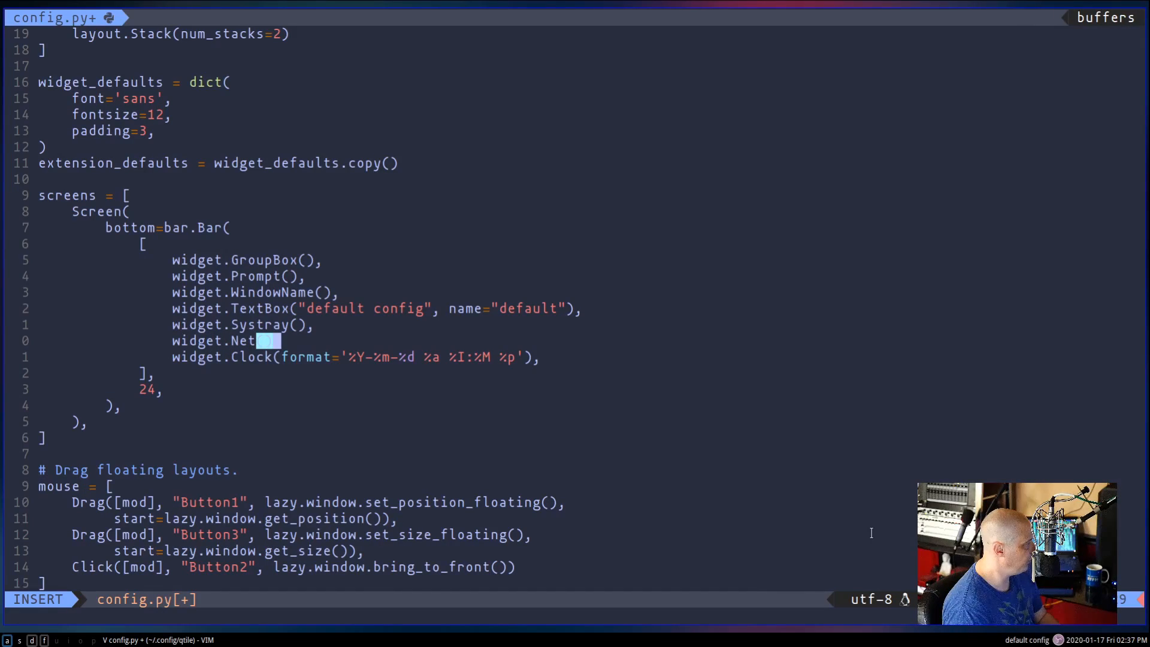
pyautogui.write('(),')
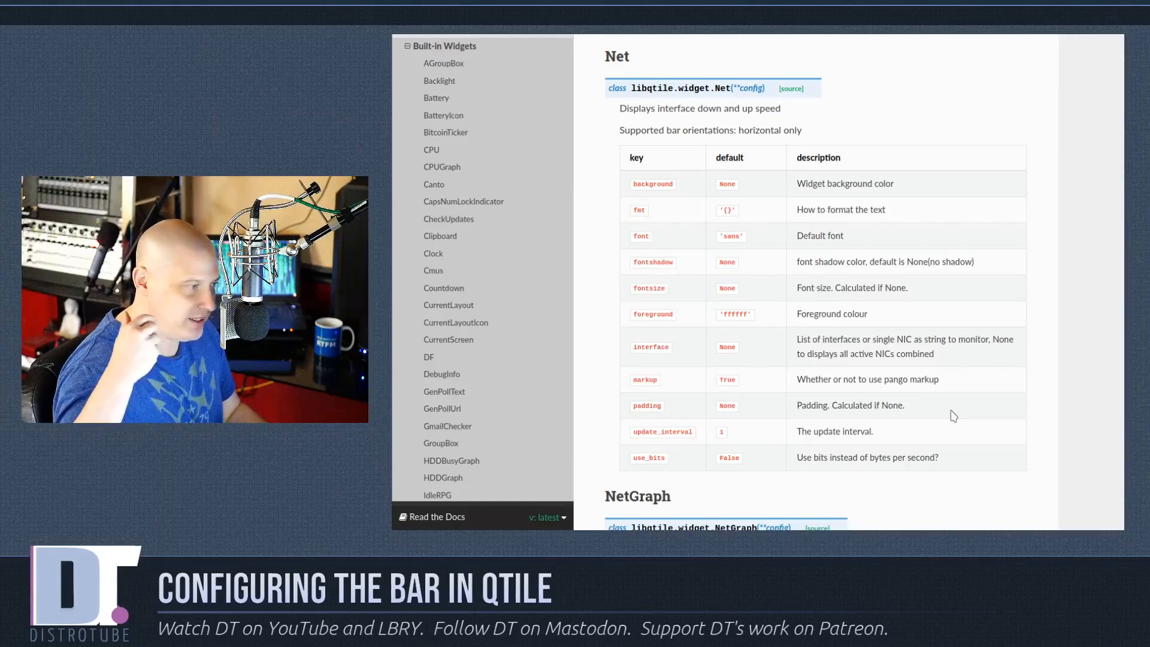
pyautogui.moveTo(653, 71)
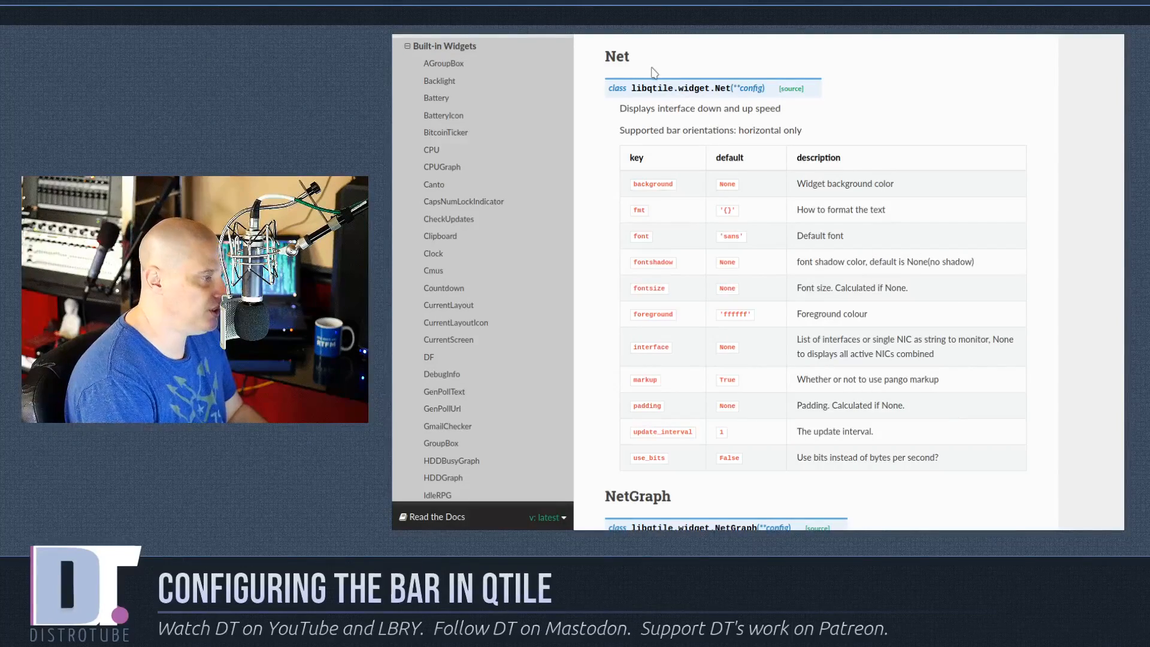
pyautogui.moveTo(649, 447)
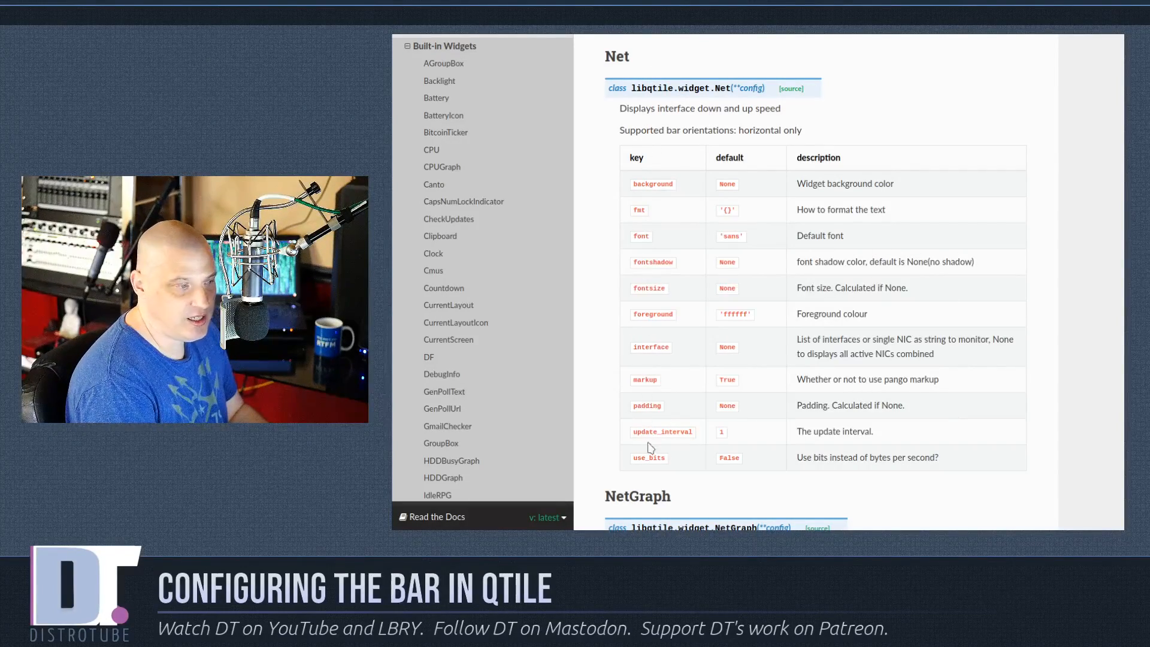
pyautogui.moveTo(734, 376)
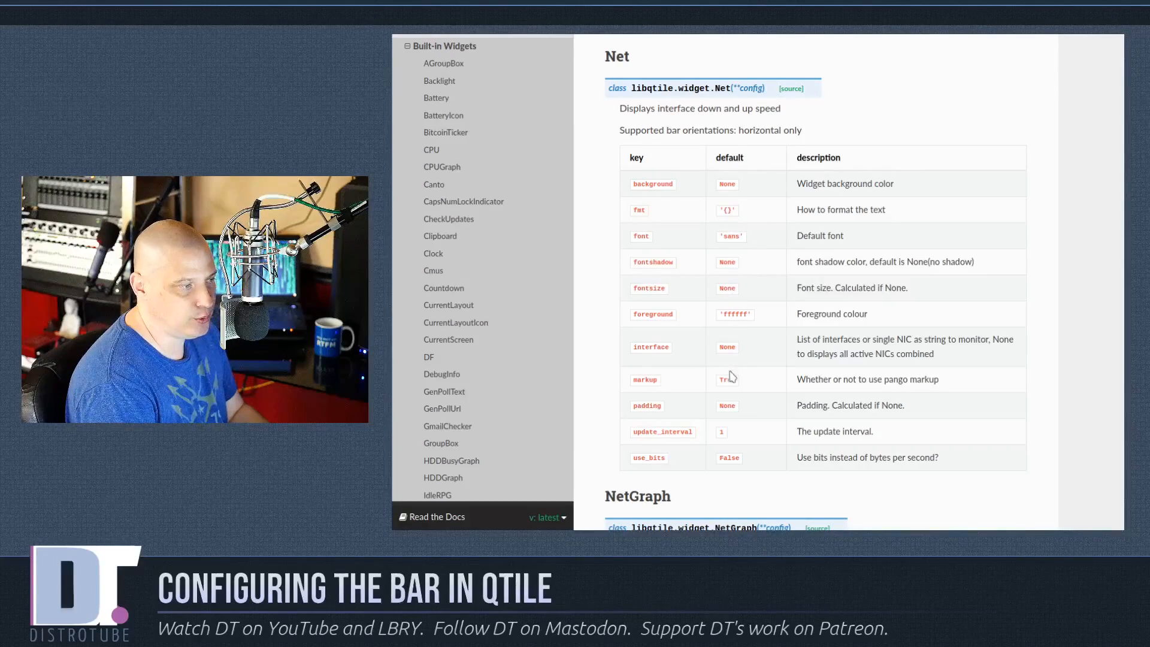
pyautogui.moveTo(770, 259)
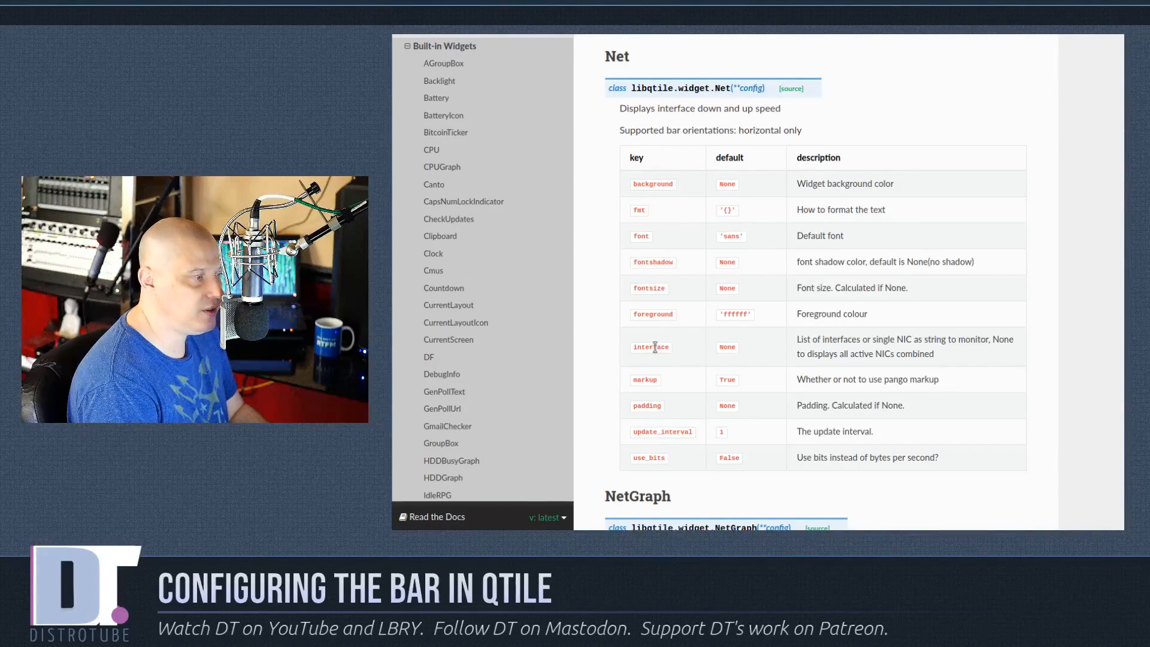
pyautogui.moveTo(688, 377)
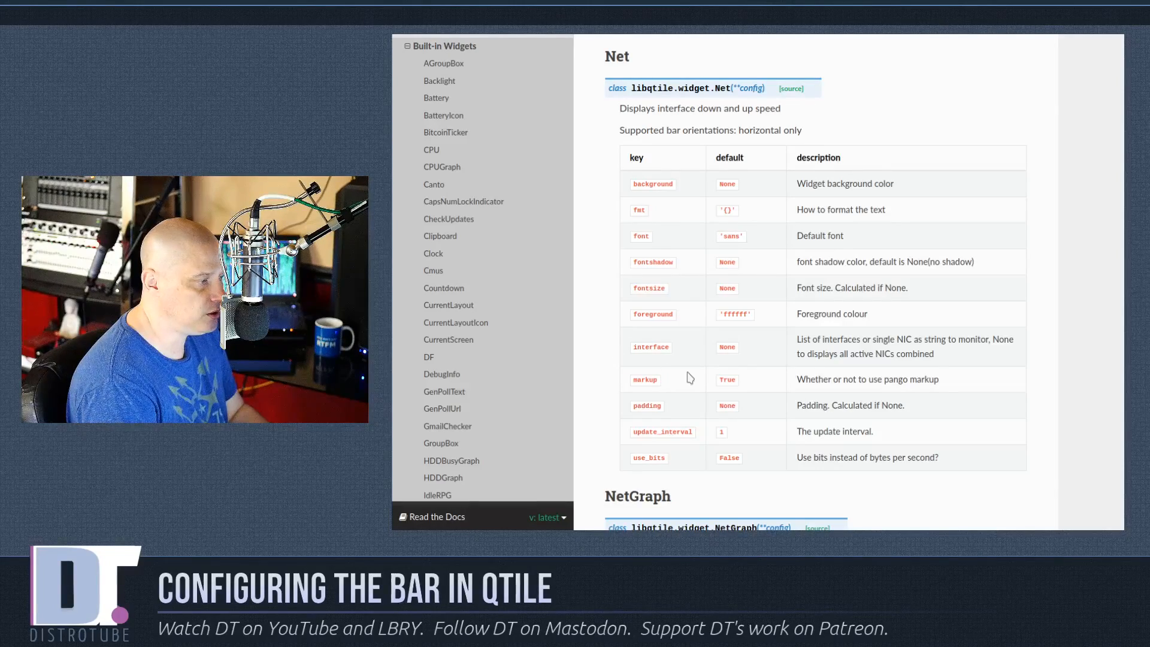
pyautogui.moveTo(736, 349)
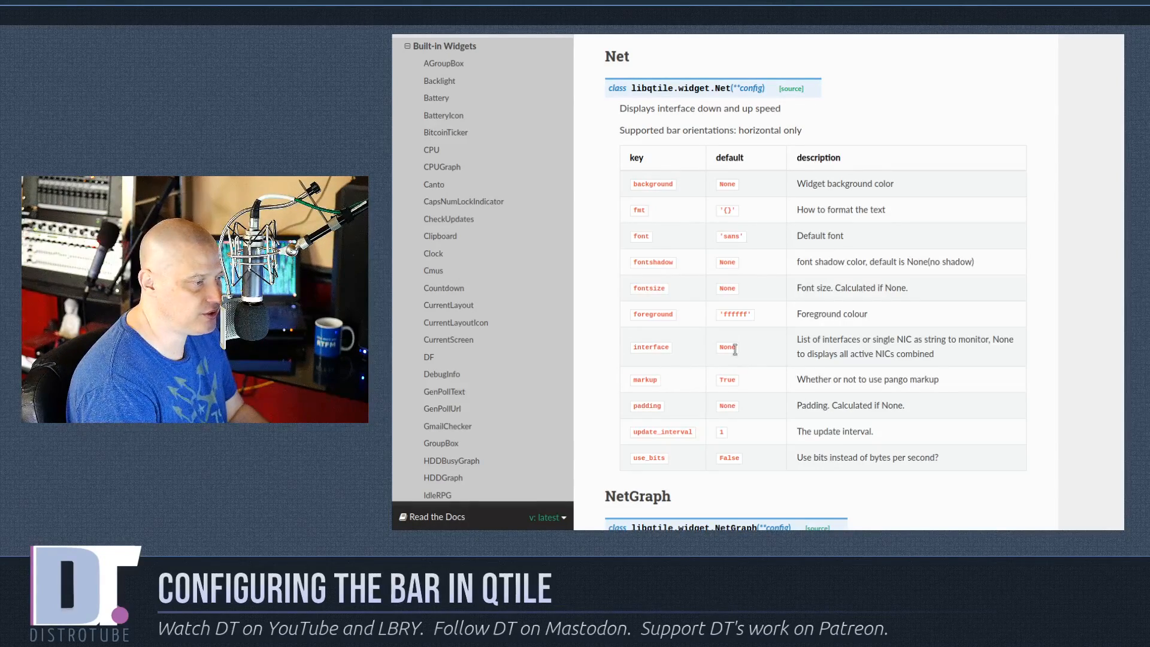
# Step: Select the widget.Net() entry in config.py for editing
pyautogui.doubleClick(651, 348)
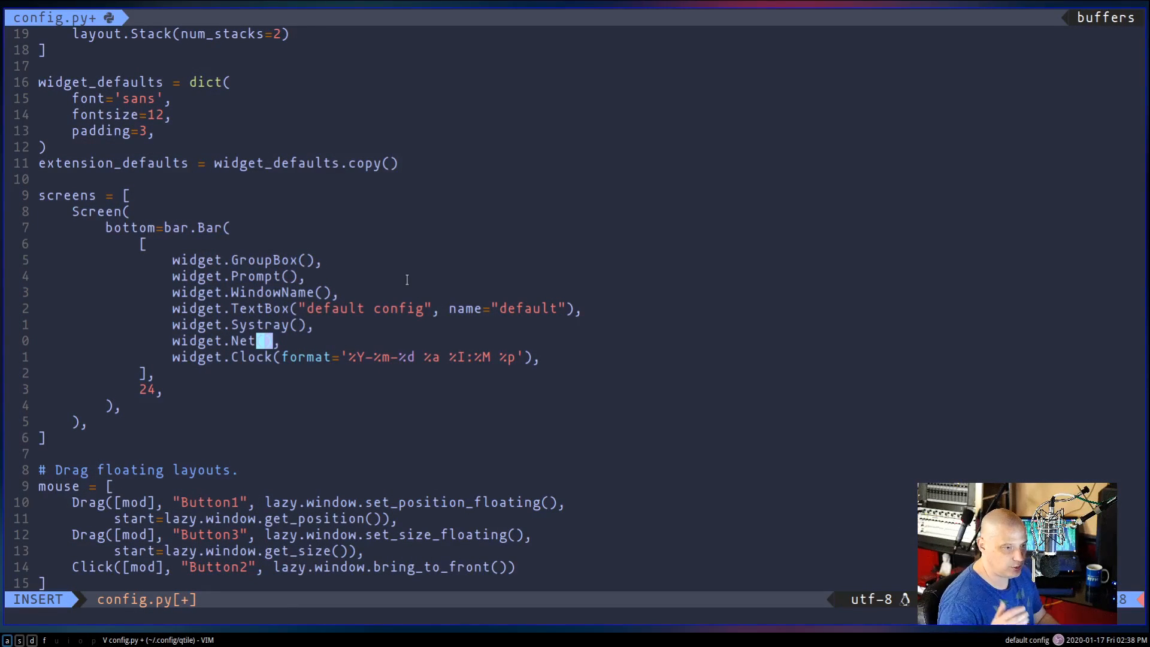
# Step: Give the Net widget interface="enp4s0"
pyautogui.write('interface=')
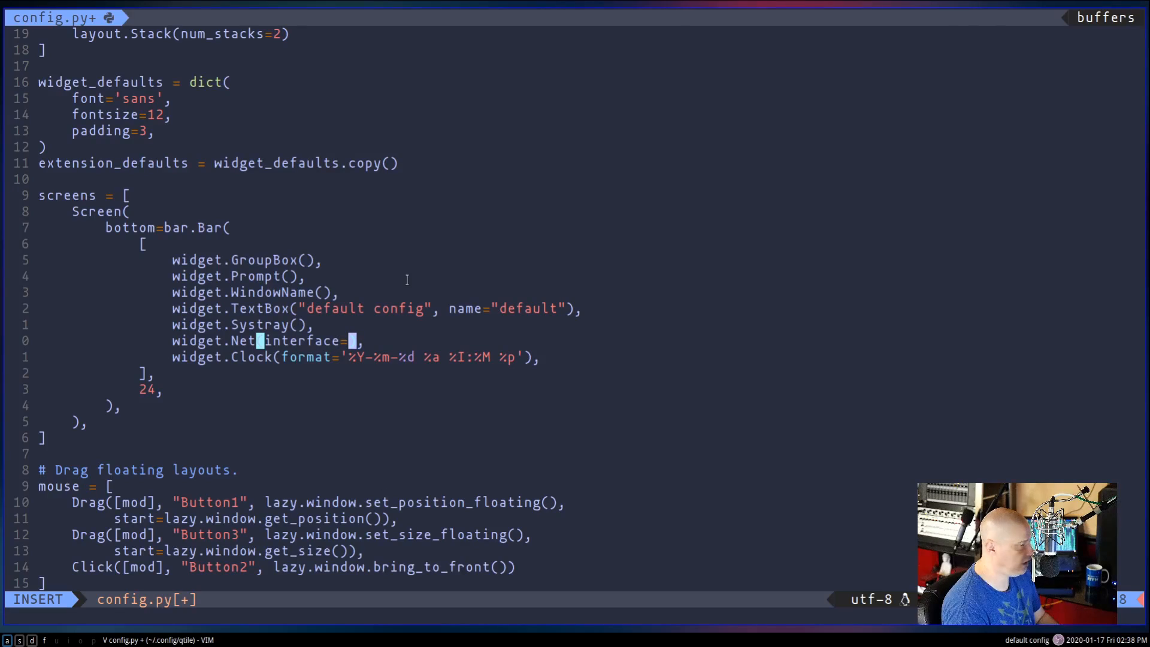
pyautogui.write('""')
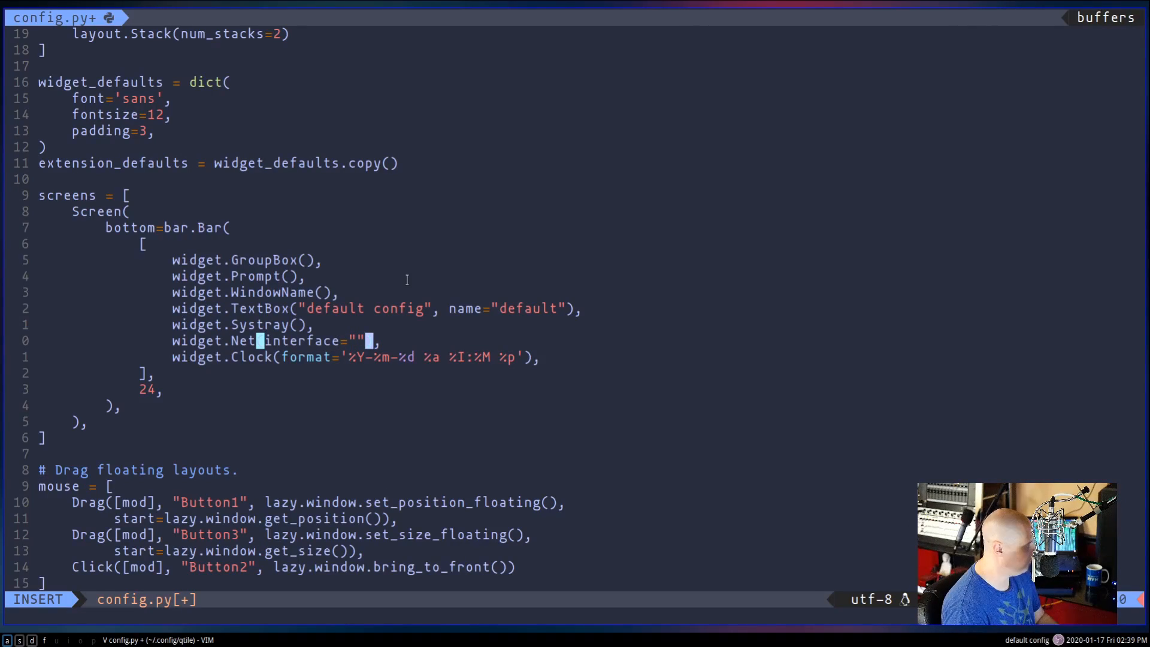
pyautogui.write('enp4s')
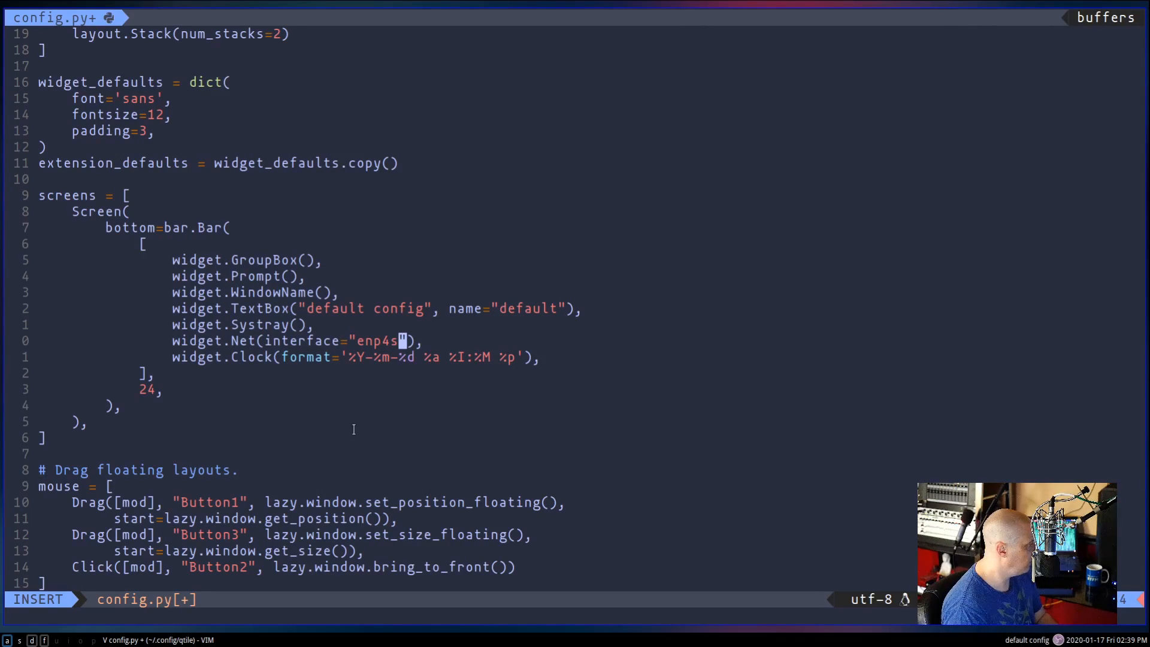
pyautogui.write('0')
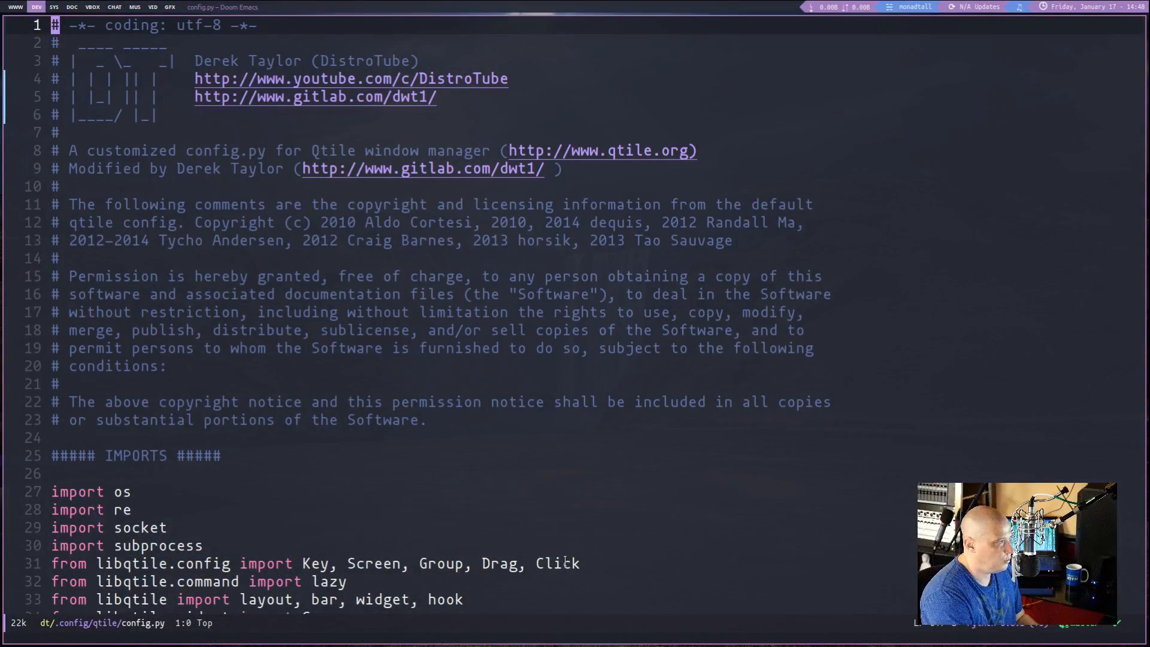
pyautogui.moveTo(623, 542)
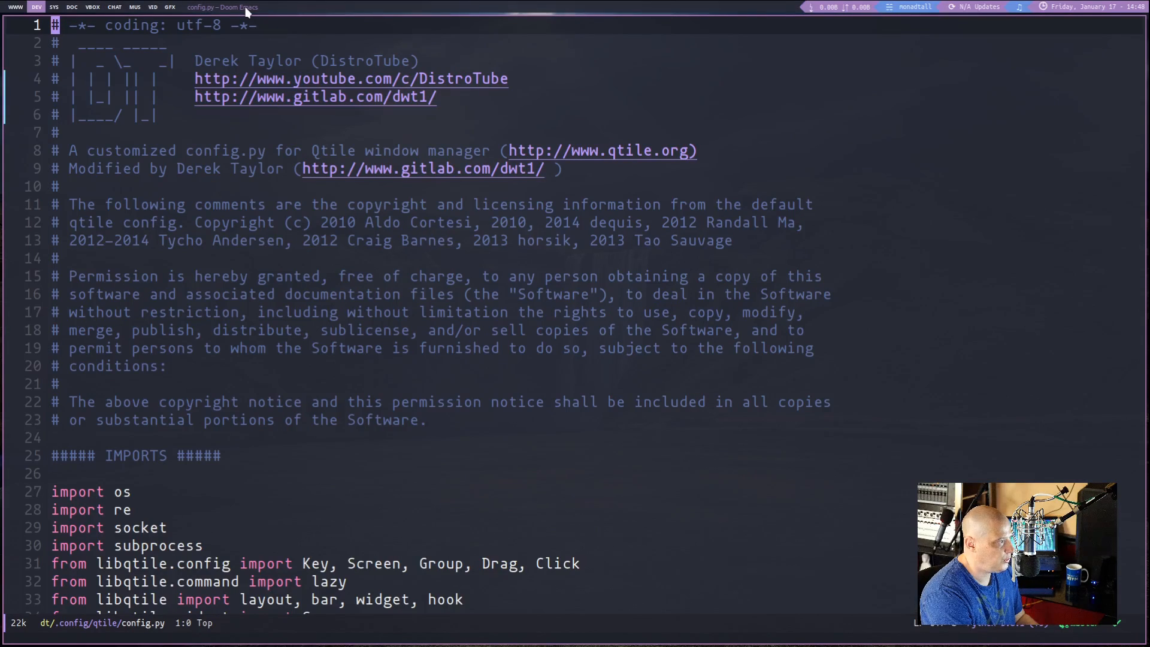
pyautogui.moveTo(822, 28)
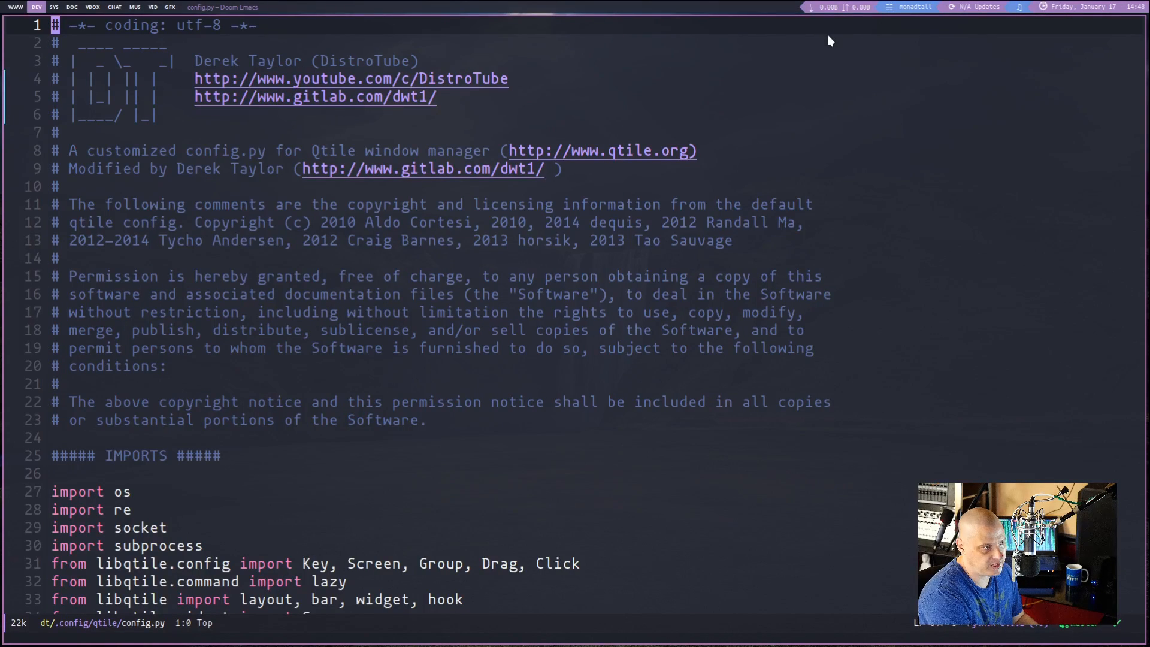
pyautogui.moveTo(907, 14)
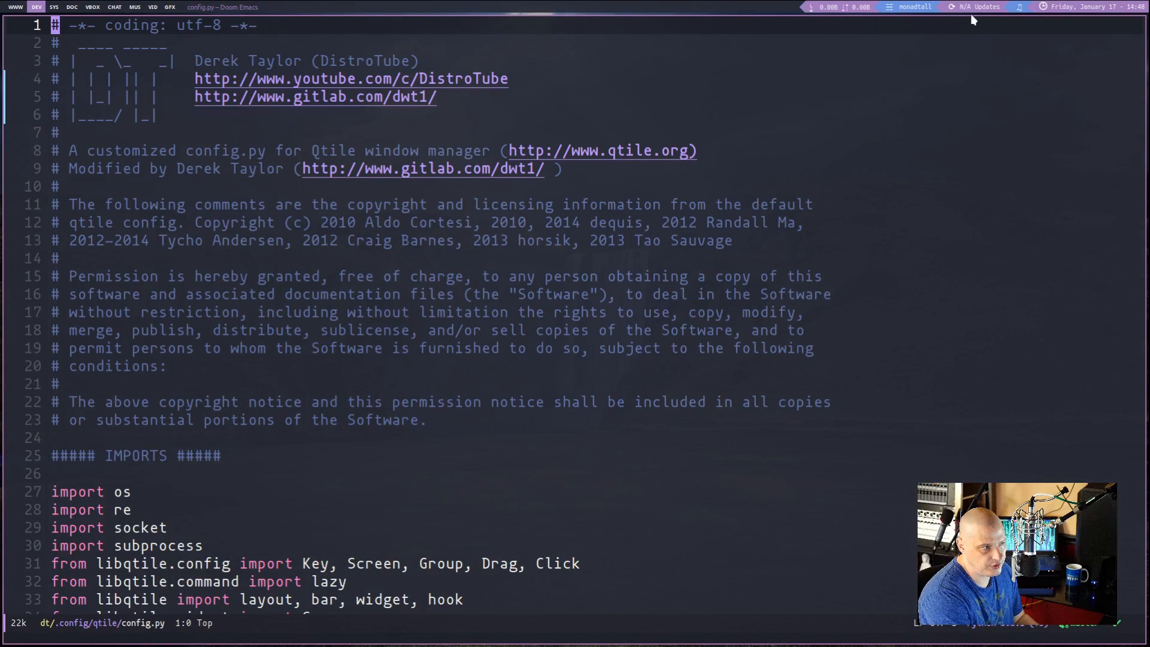
pyautogui.moveTo(969, 15)
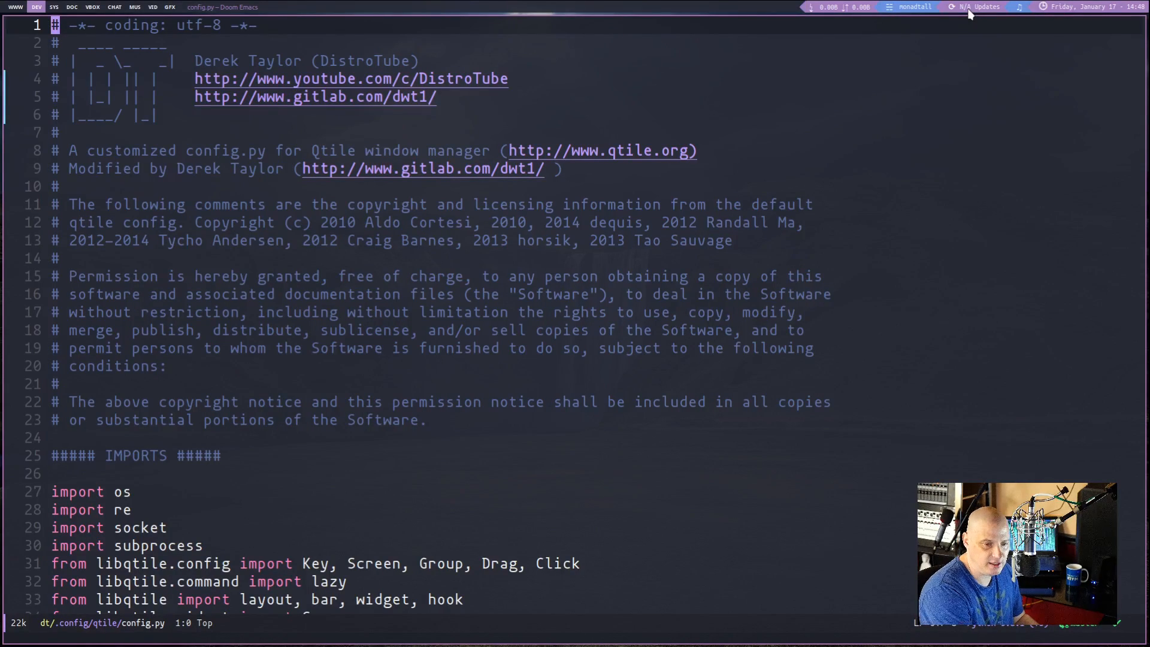
pyautogui.moveTo(994, 46)
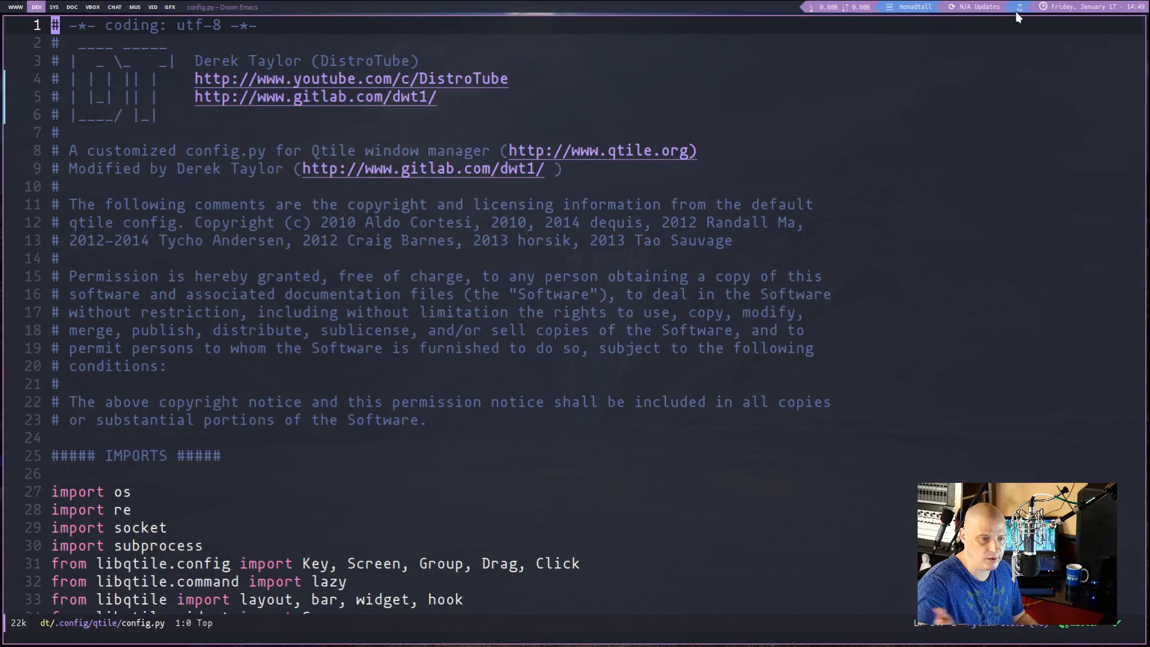
pyautogui.moveTo(1033, 41)
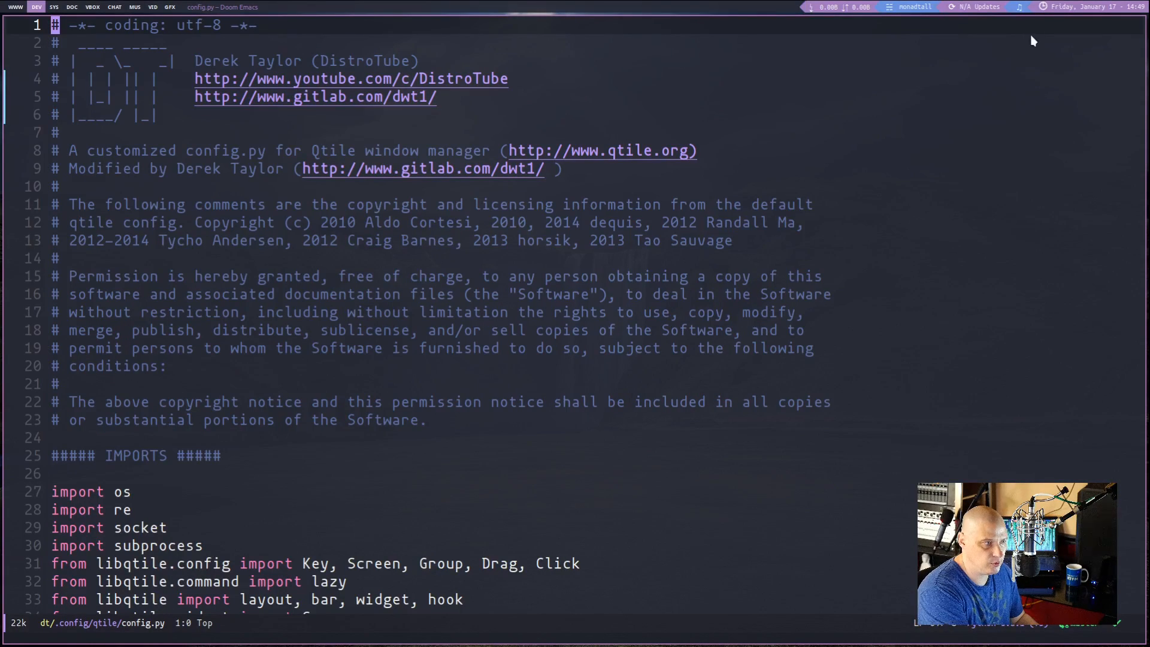
pyautogui.moveTo(1101, 29)
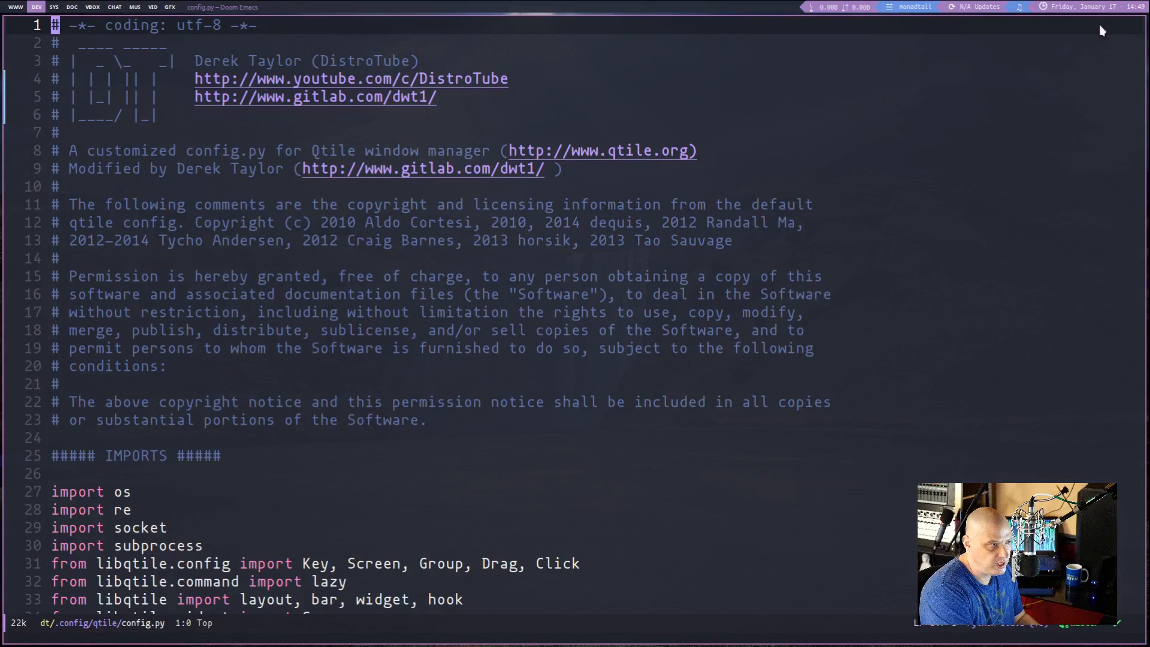
pyautogui.moveTo(952, 45)
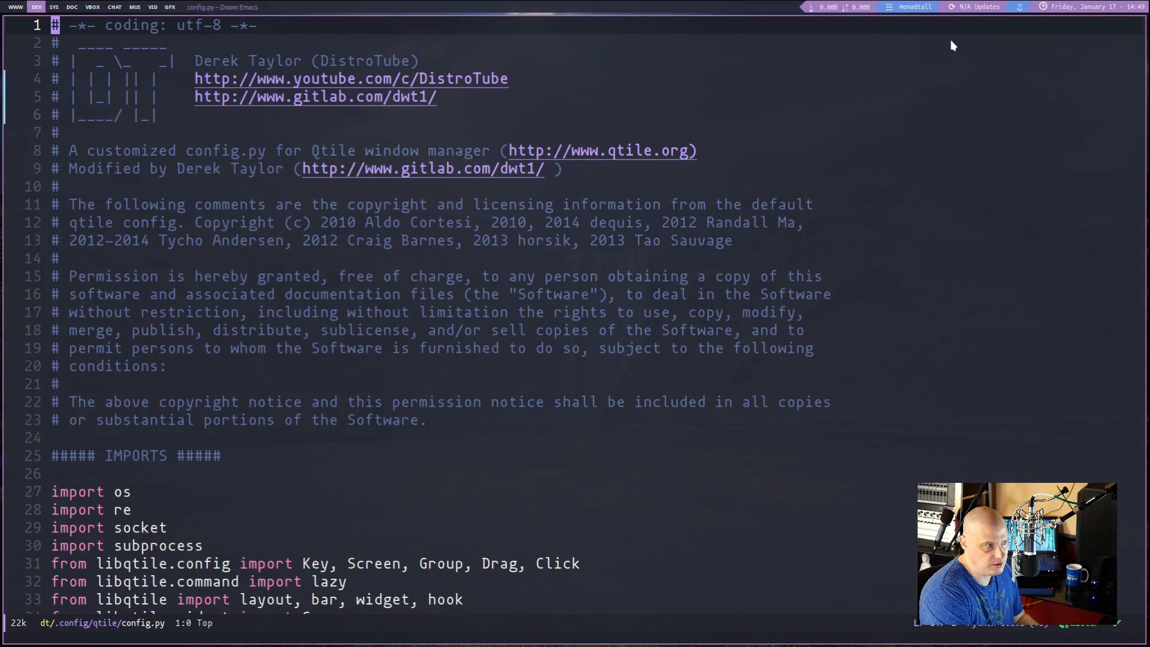
pyautogui.moveTo(921, 101)
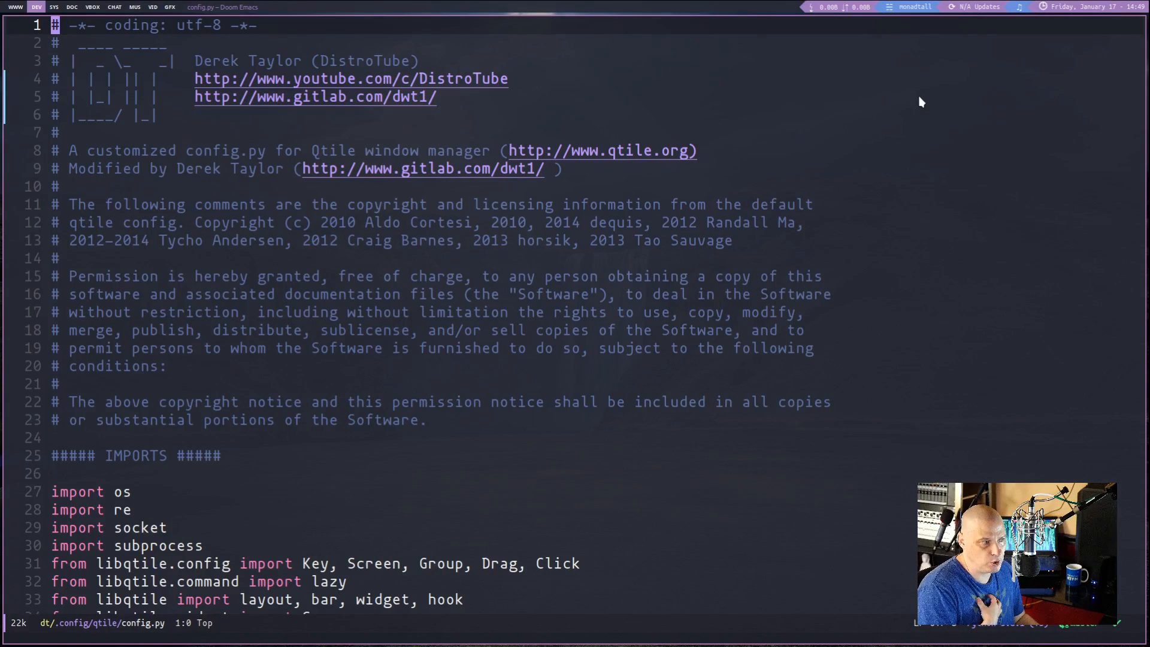
# Step: Scroll config.py from the top down past BAR COLORS and LAYOUTS
pyautogui.click(547, 223)
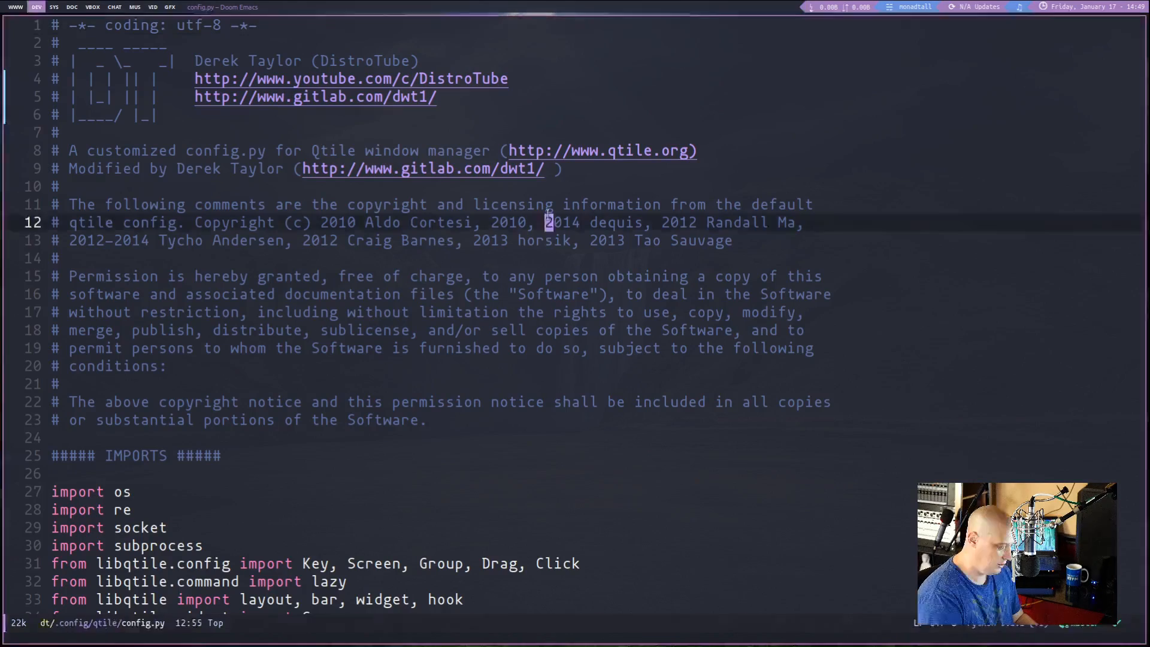
pyautogui.scroll(-3)
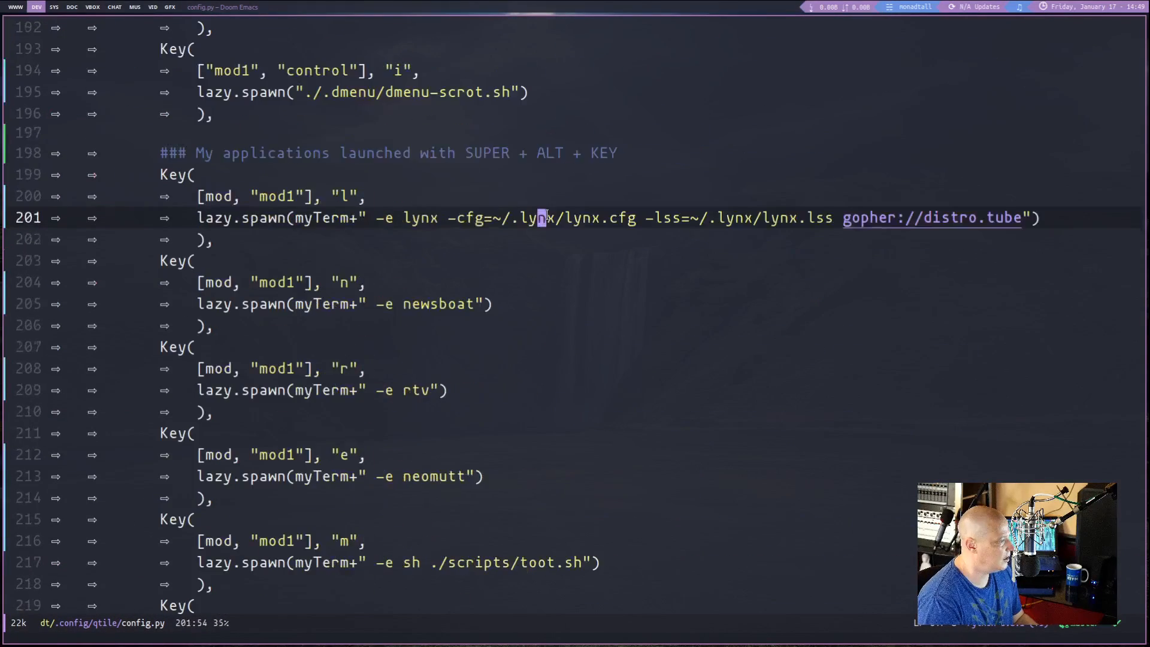
pyautogui.scroll(-3)
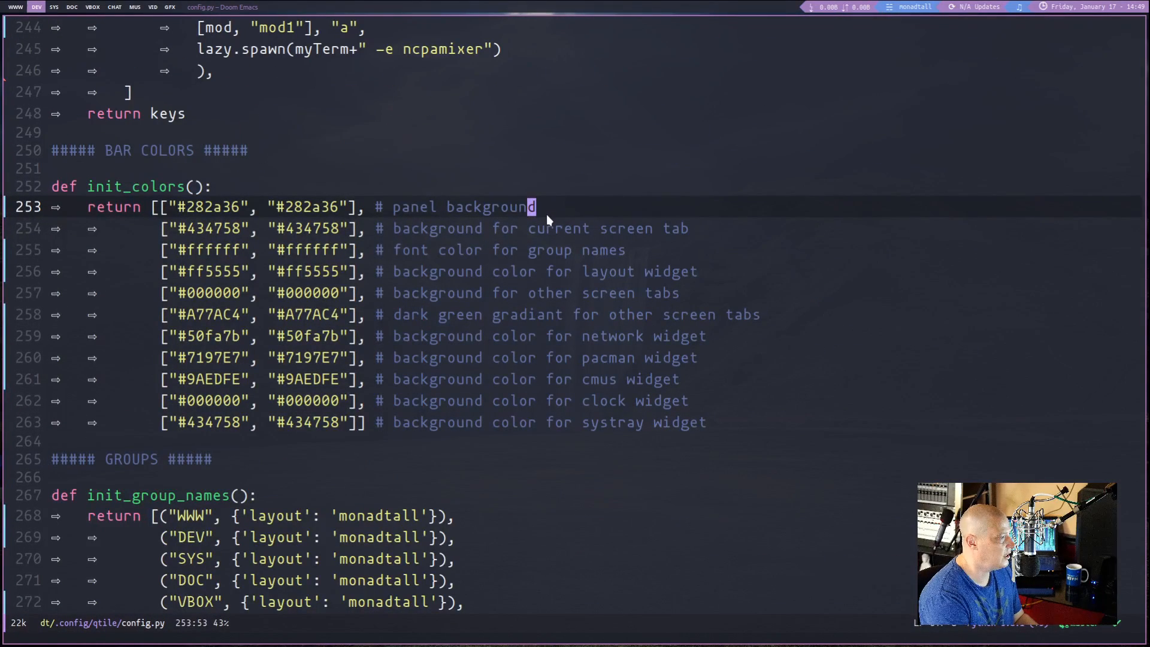
pyautogui.moveTo(482, 182)
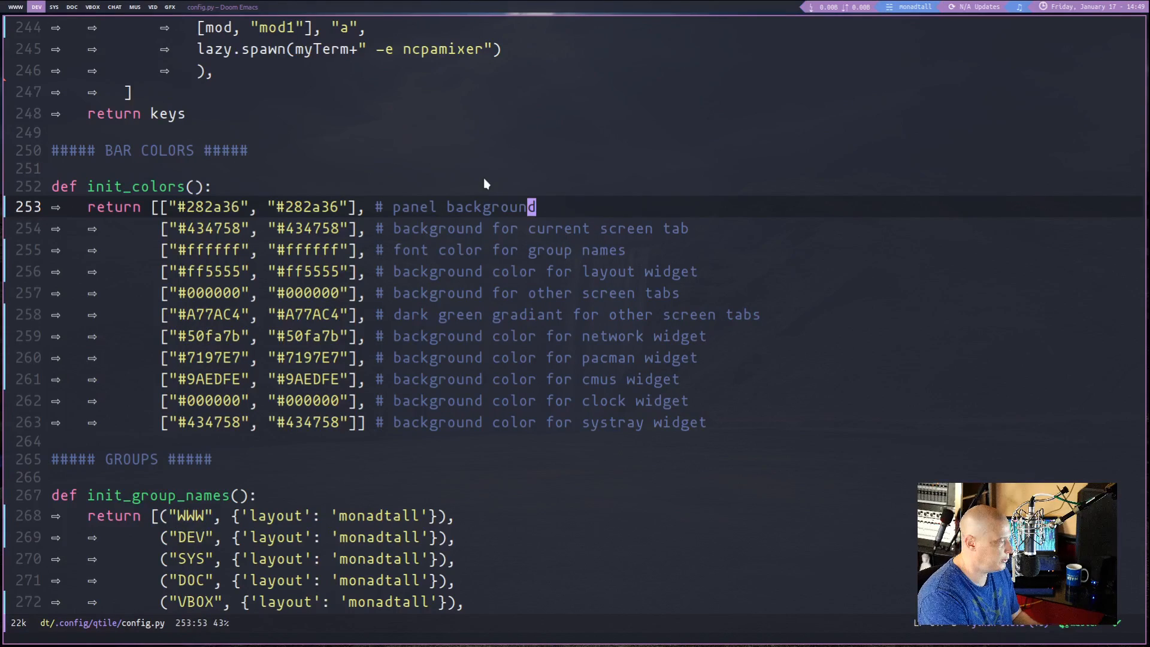
pyautogui.moveTo(187, 239)
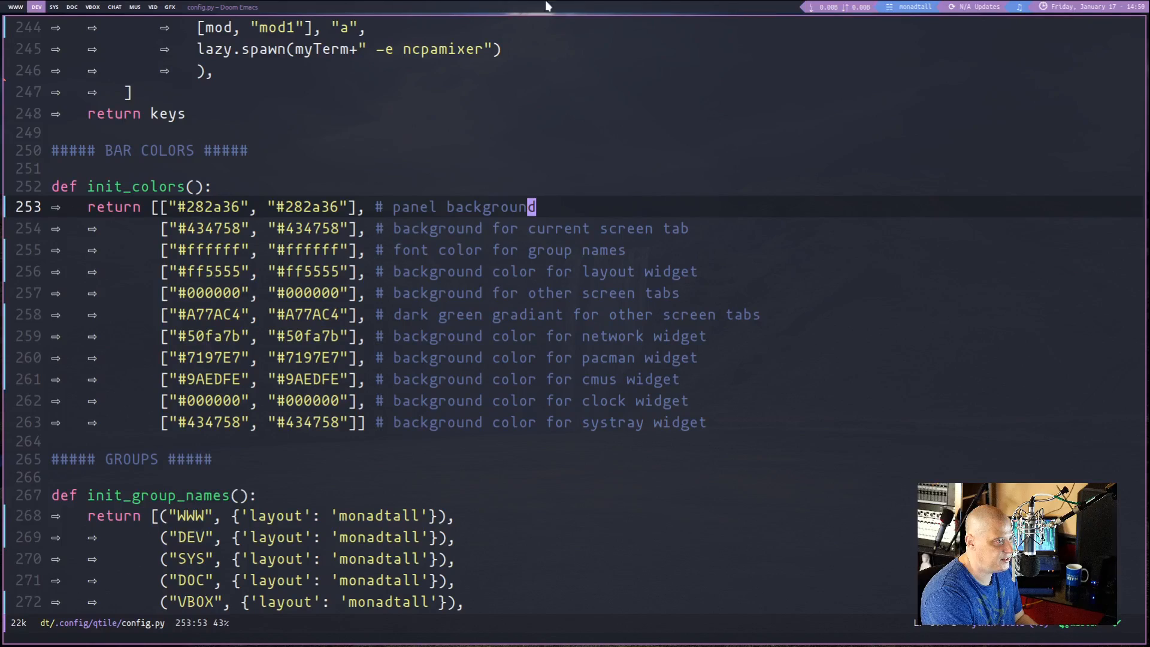
pyautogui.moveTo(854, 348)
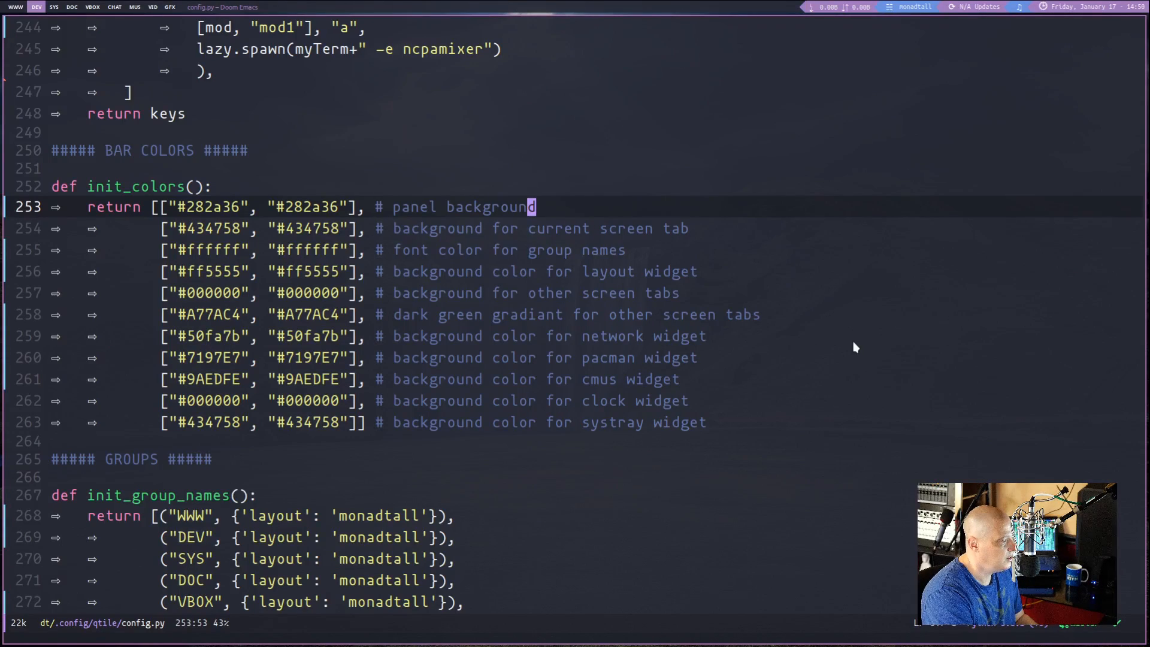
pyautogui.scroll(-3)
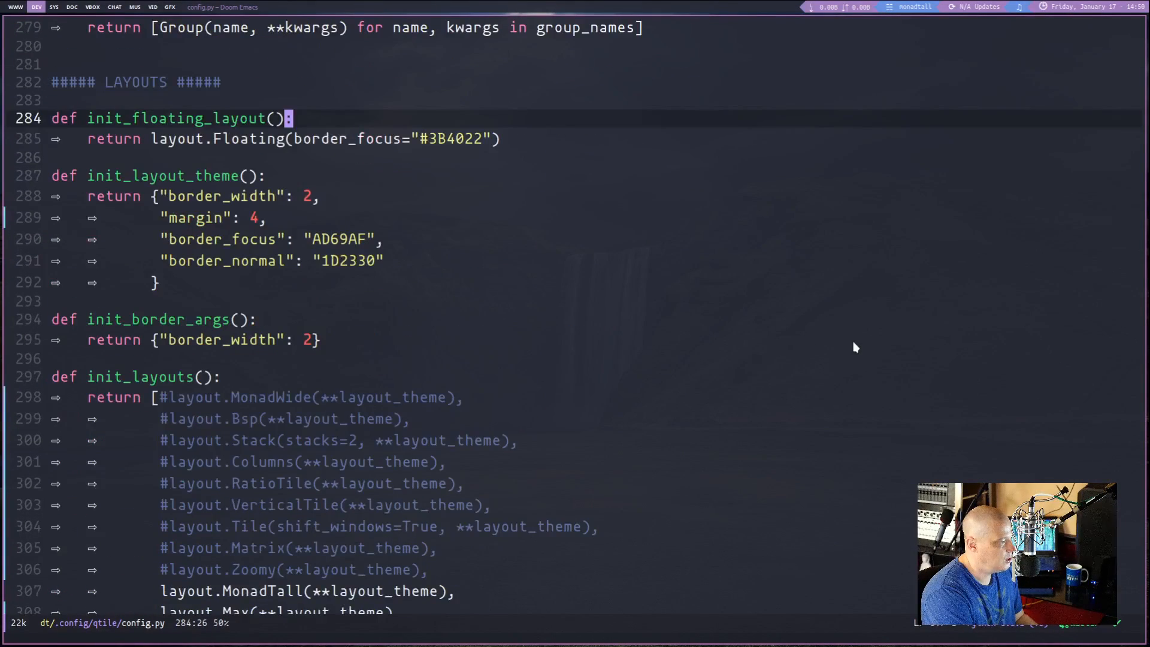
pyautogui.scroll(-3)
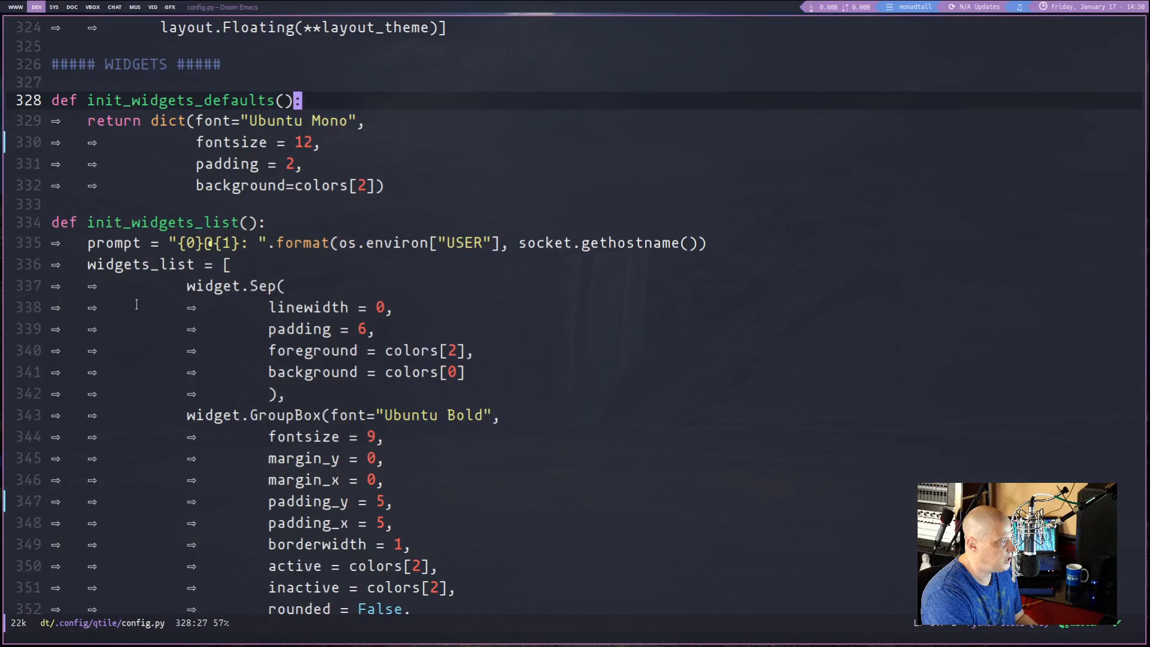
pyautogui.scroll(-3)
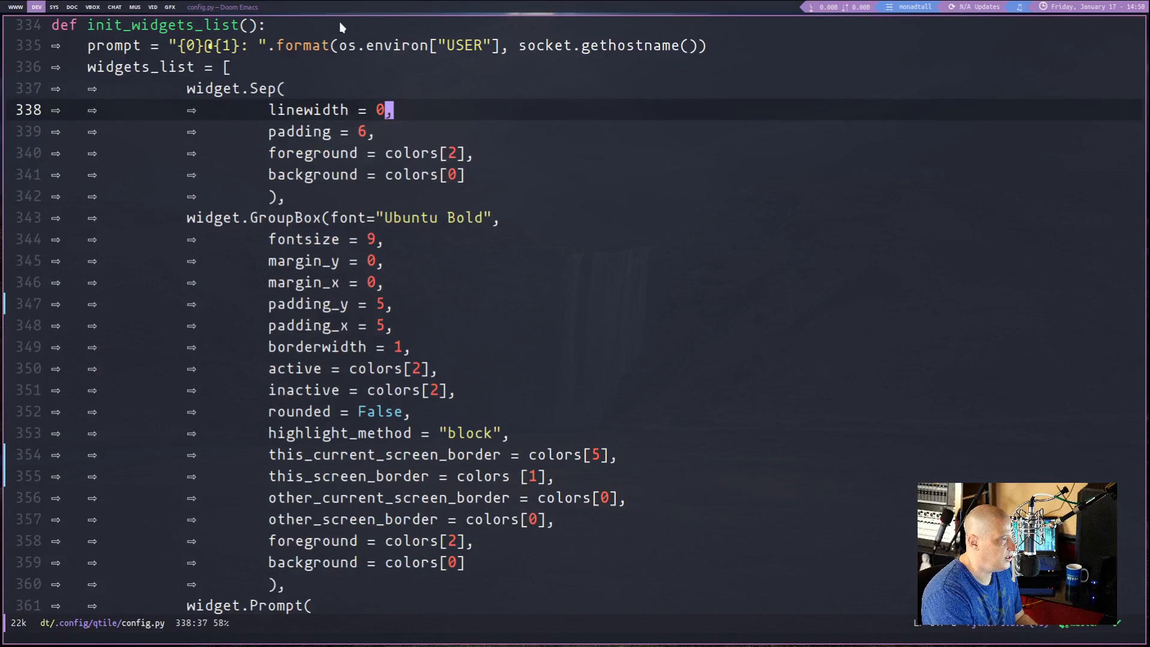
pyautogui.scroll(-3)
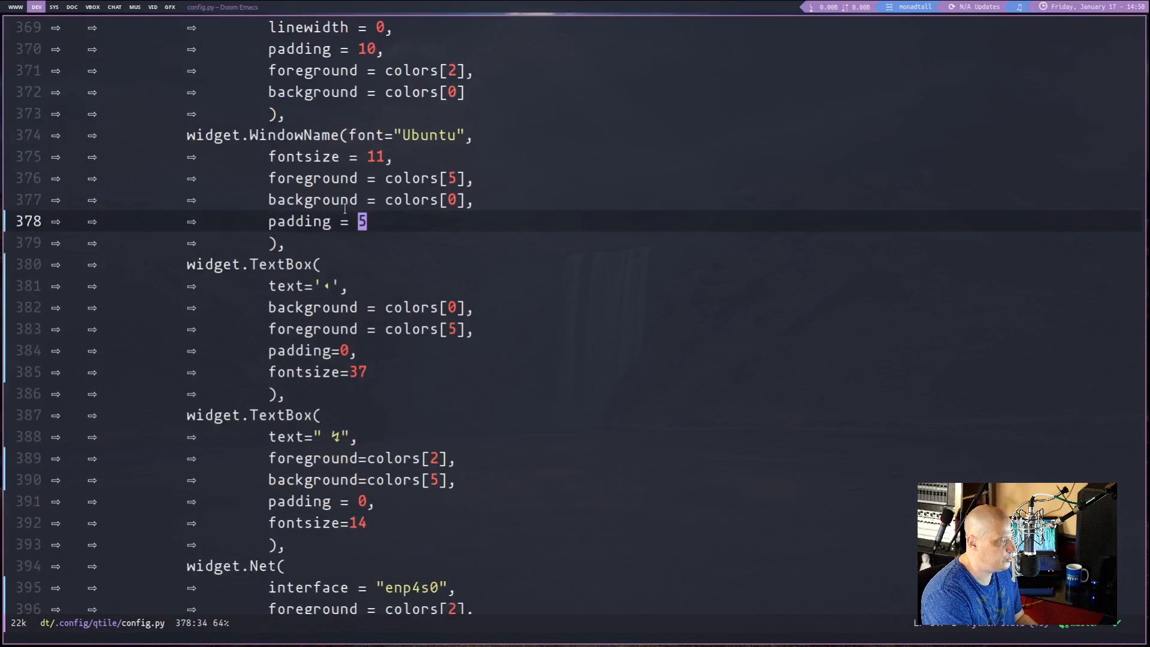
# Step: Scroll back over the bar colours, then down to init_widgets_defaults and init_widgets_list
pyautogui.scroll(3)
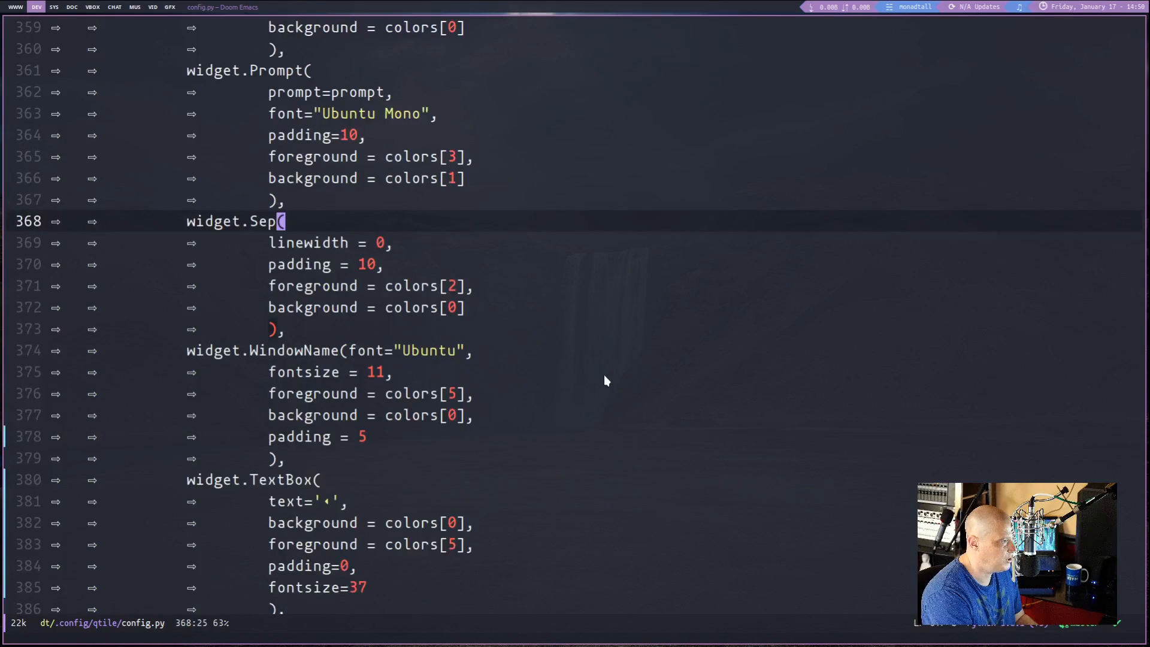
pyautogui.scroll(3)
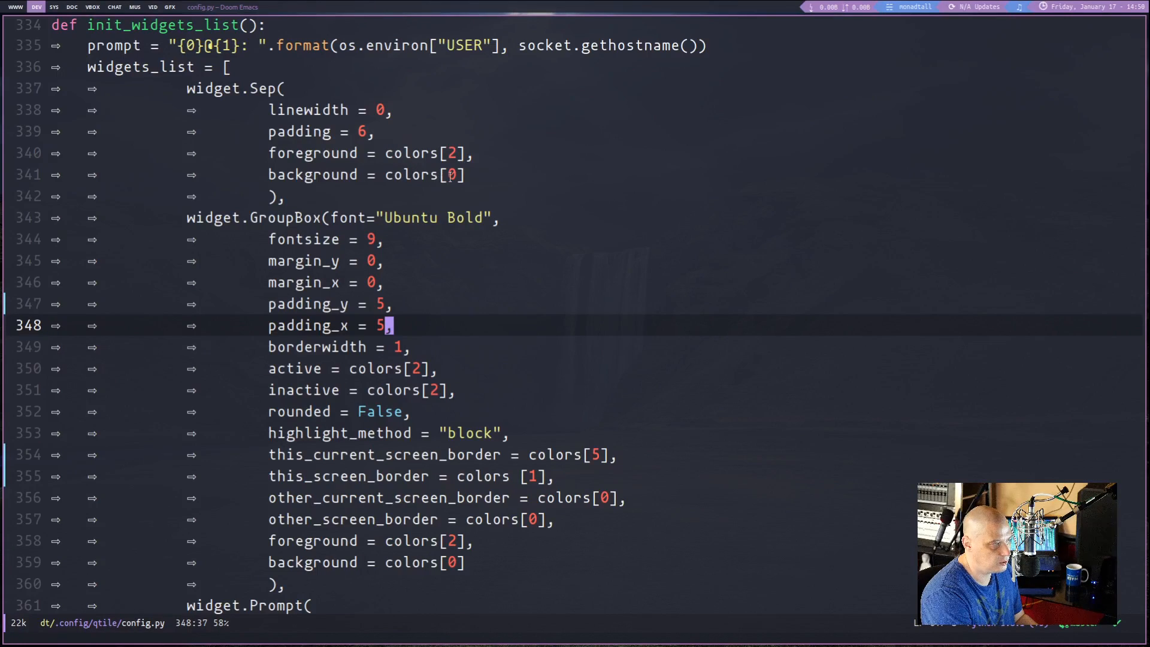
pyautogui.moveTo(567, 308)
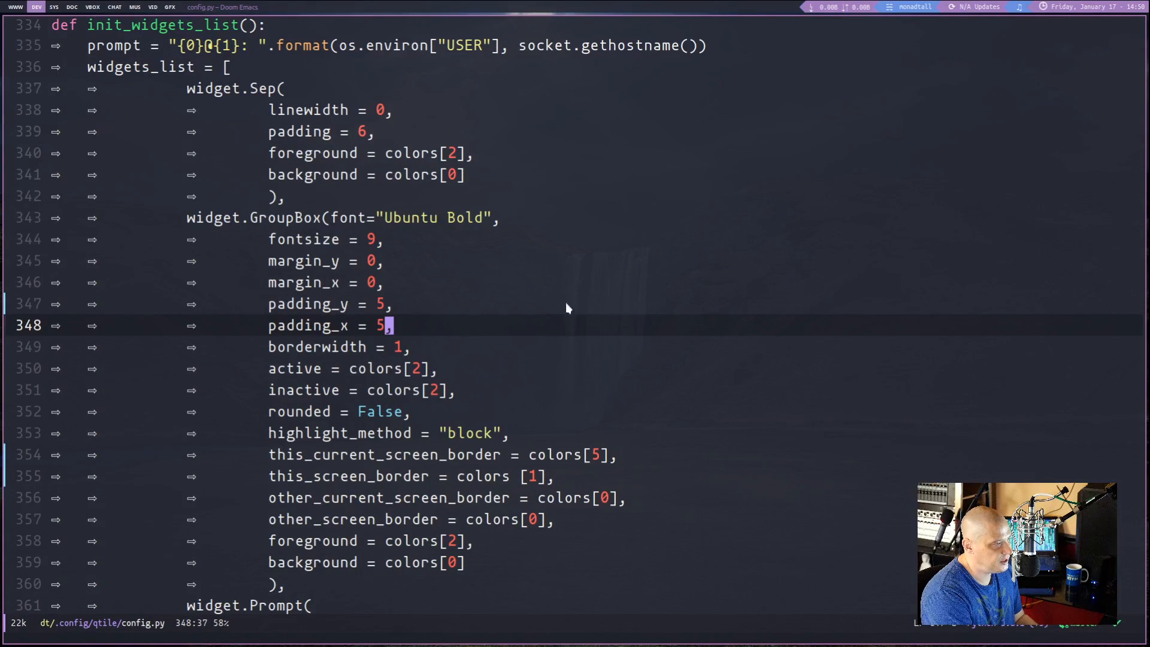
pyautogui.moveTo(439, 211)
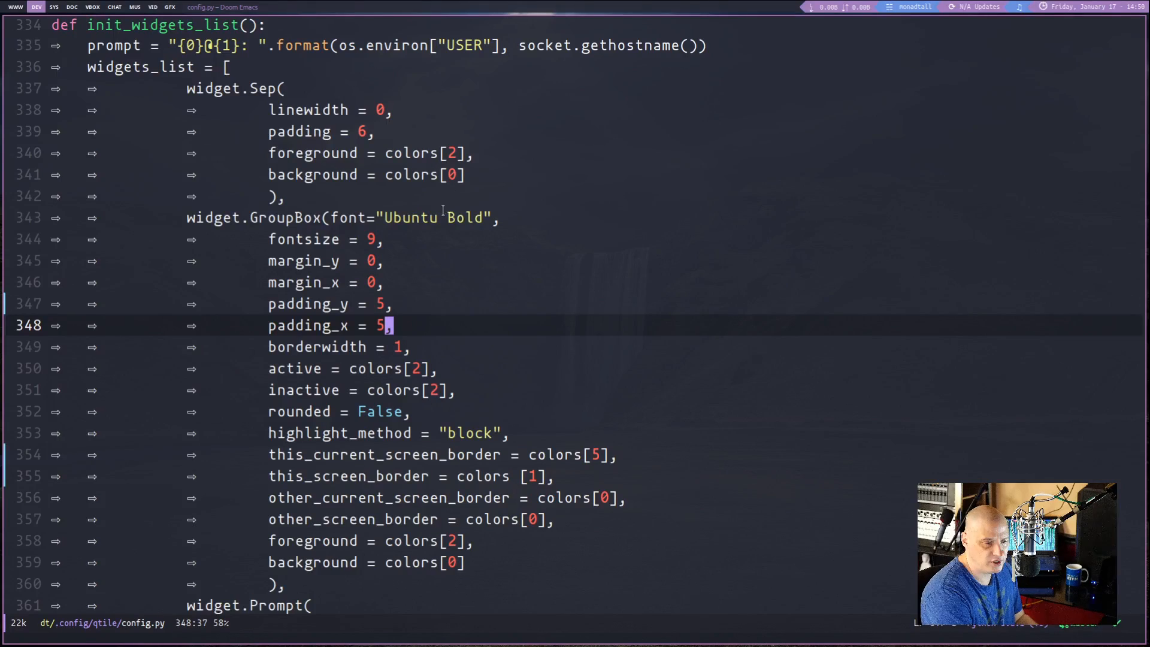
pyautogui.scroll(3)
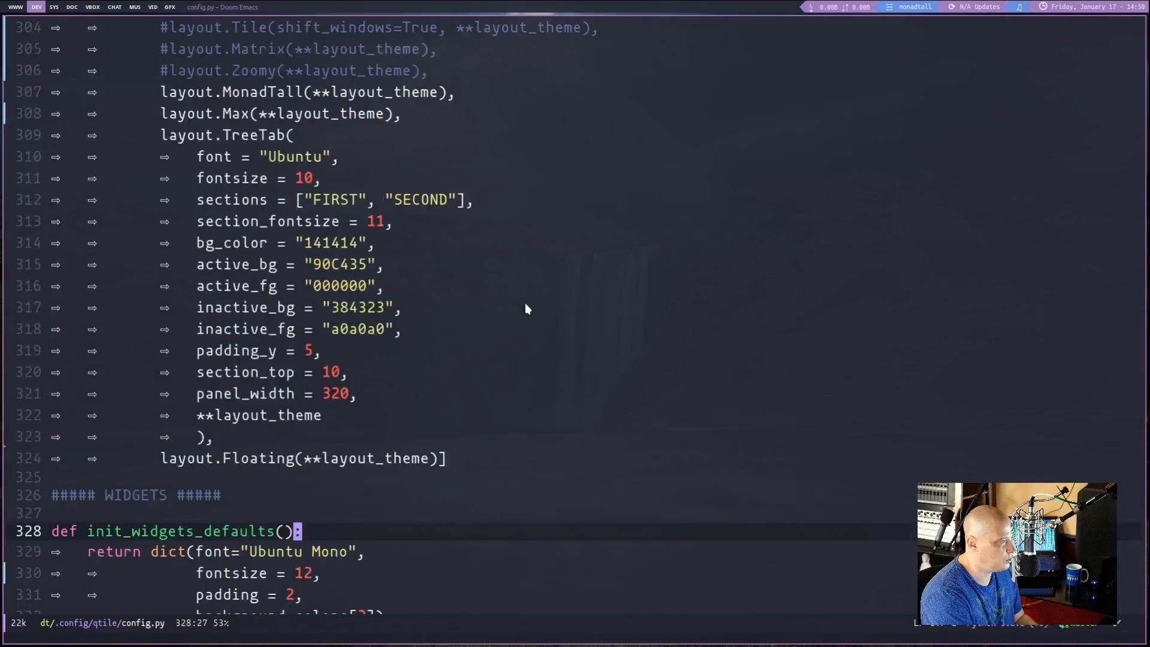
pyautogui.scroll(3)
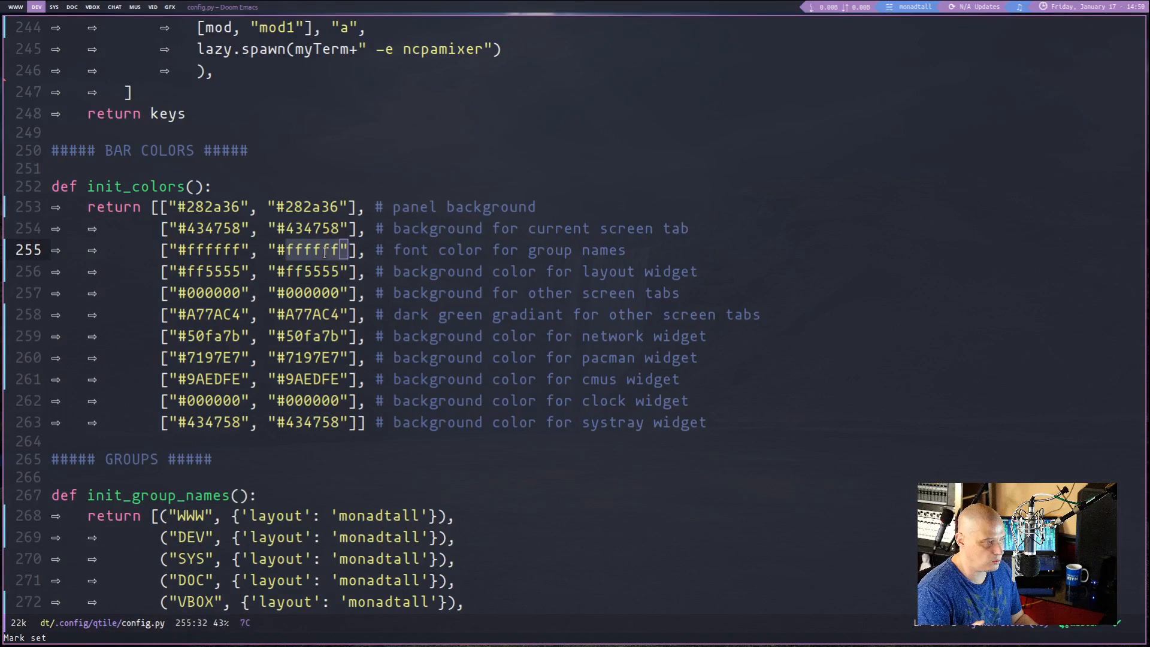
pyautogui.scroll(-3)
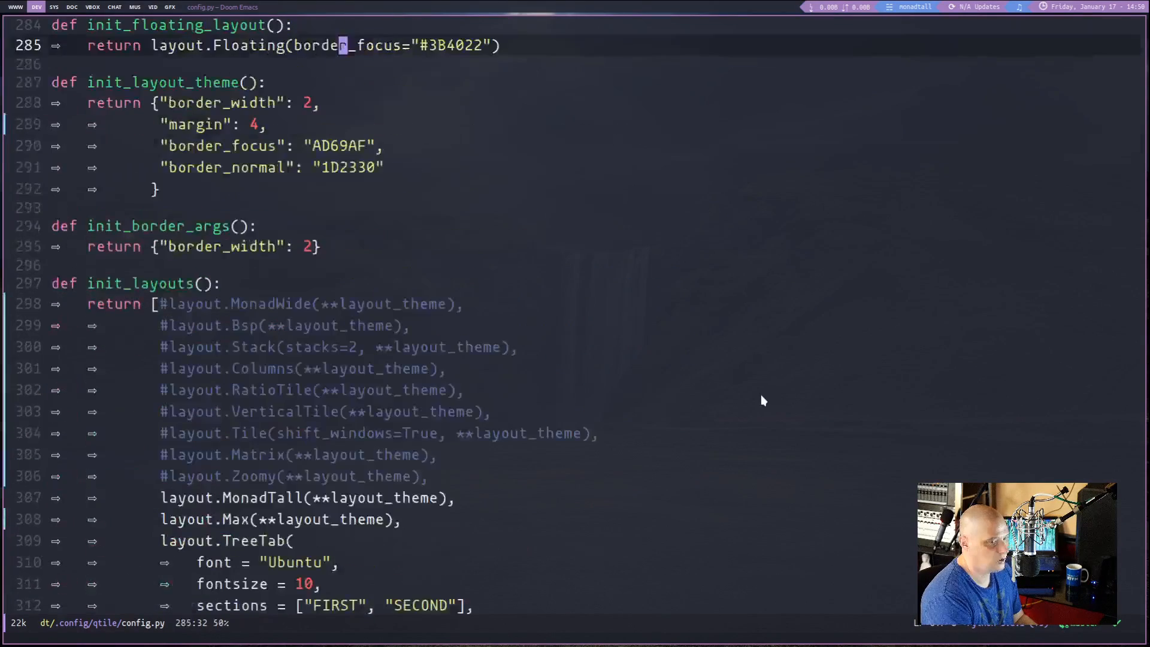
pyautogui.scroll(-3)
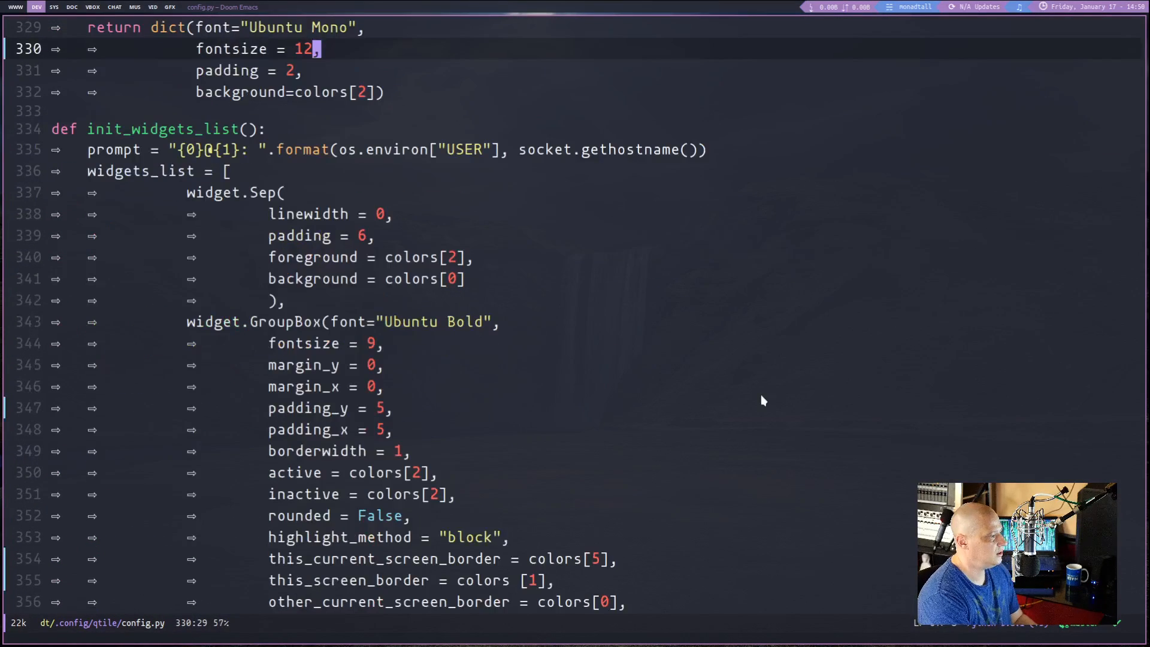
pyautogui.scroll(-3)
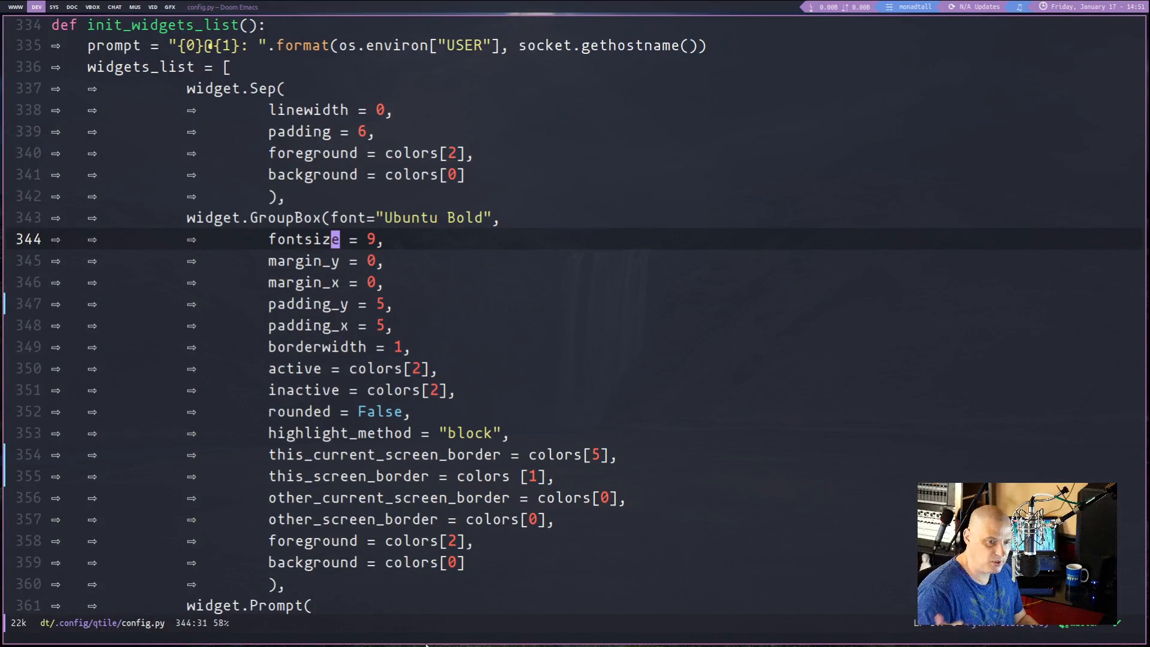
pyautogui.moveTo(11, 451)
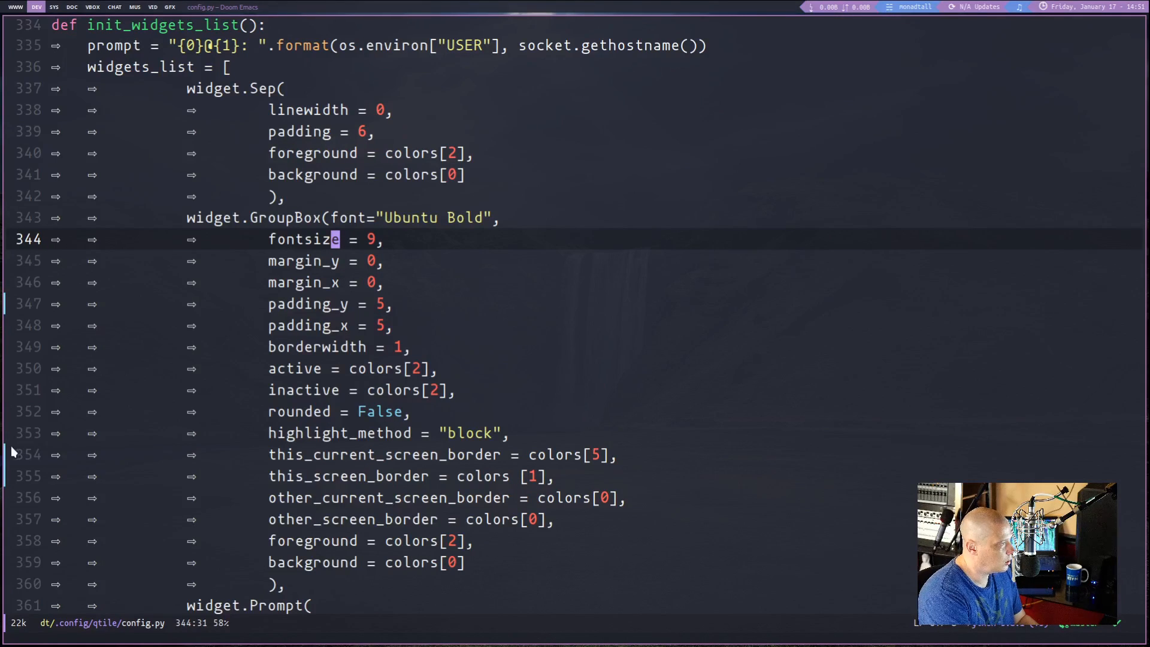
pyautogui.moveTo(154, 7)
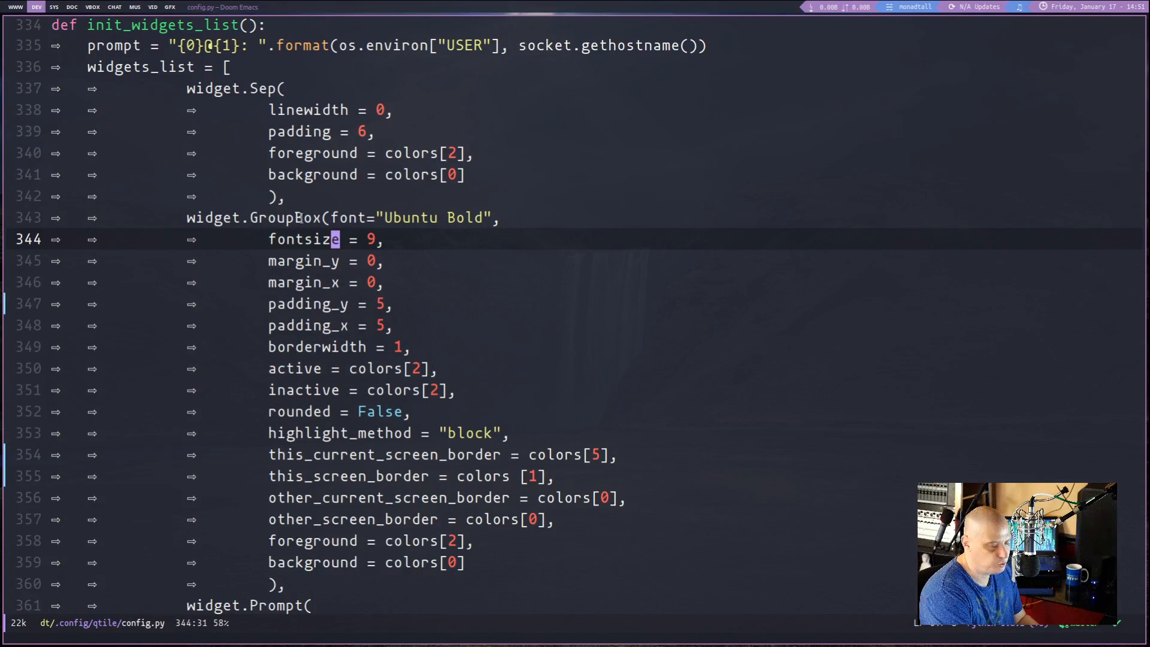
pyautogui.moveTo(597, 380)
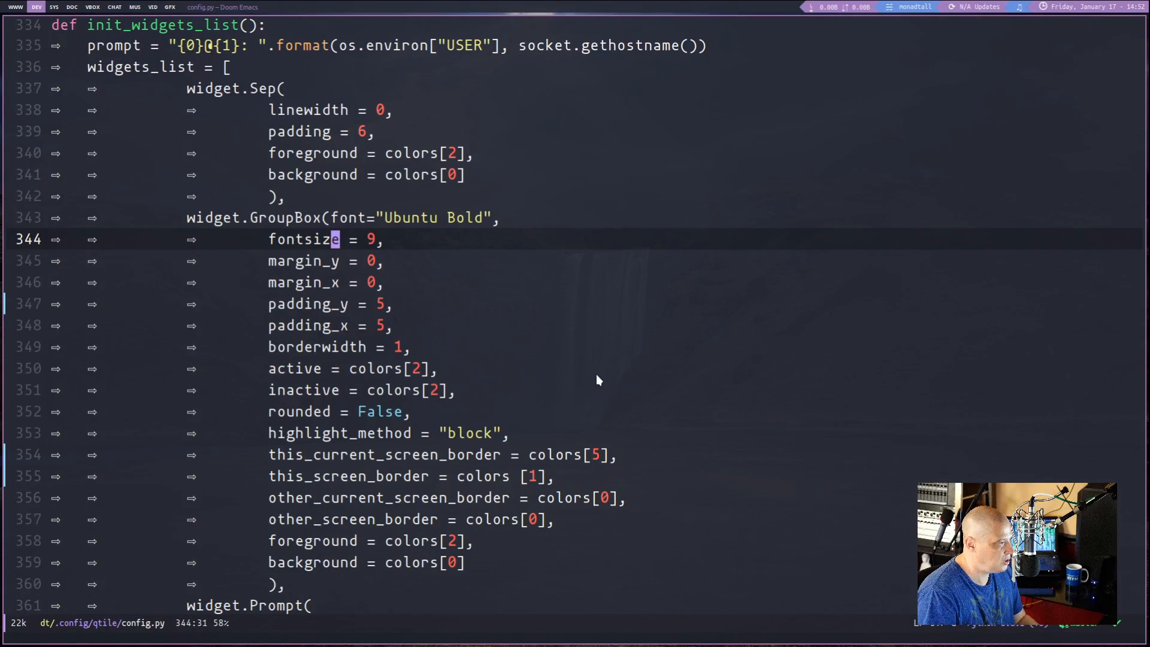
pyautogui.moveTo(477, 300)
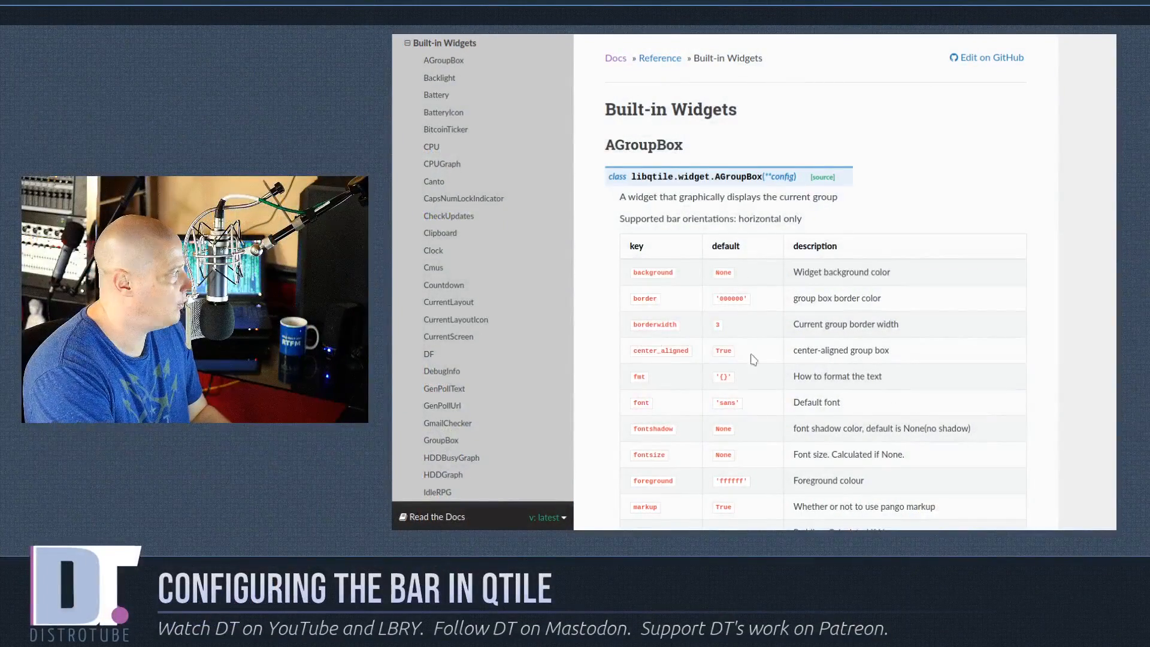
pyautogui.moveTo(642, 112)
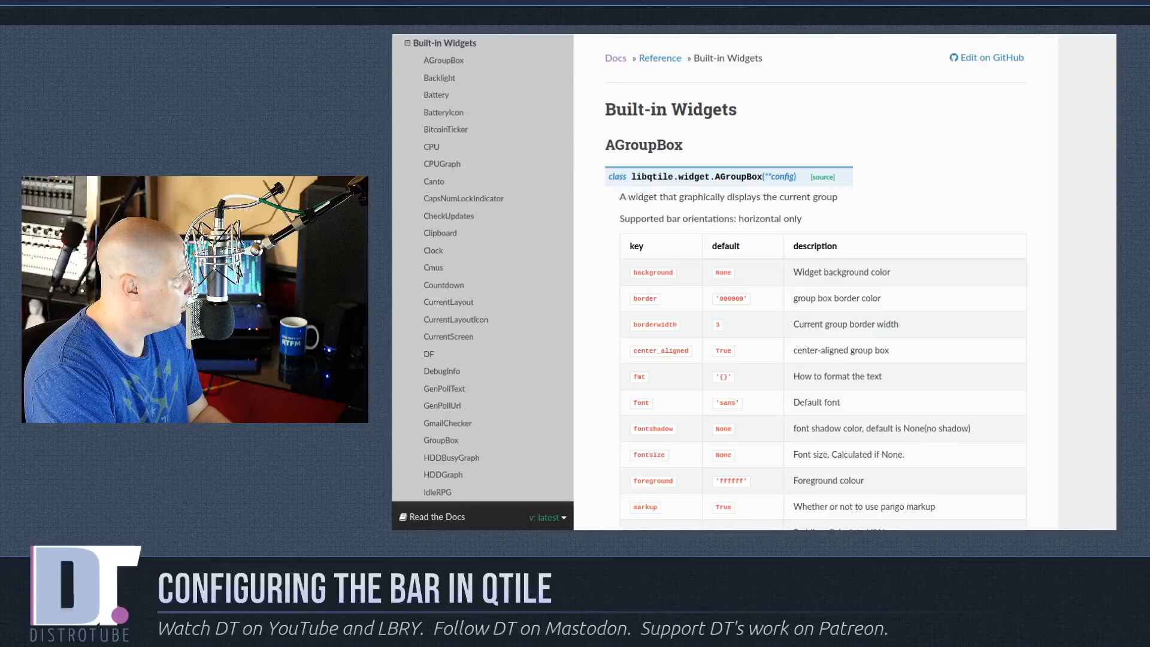
# Step: Jump to the GroupBox widget's reference from the sidebar and view its settings table
pyautogui.scroll(-3)
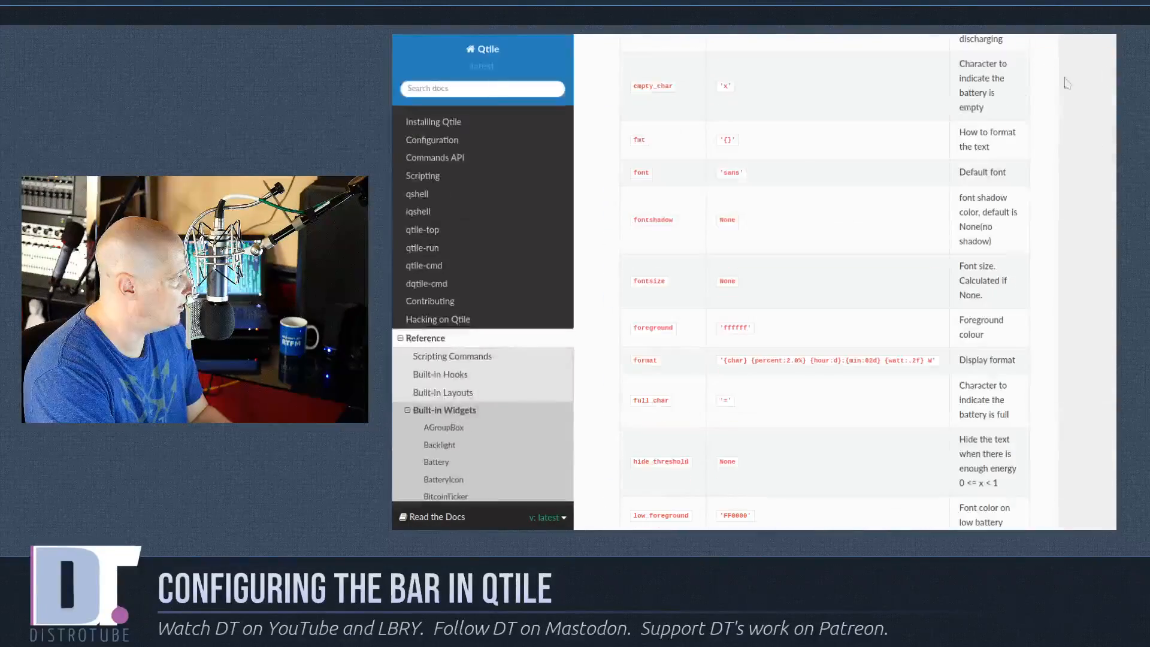
pyautogui.scroll(-3)
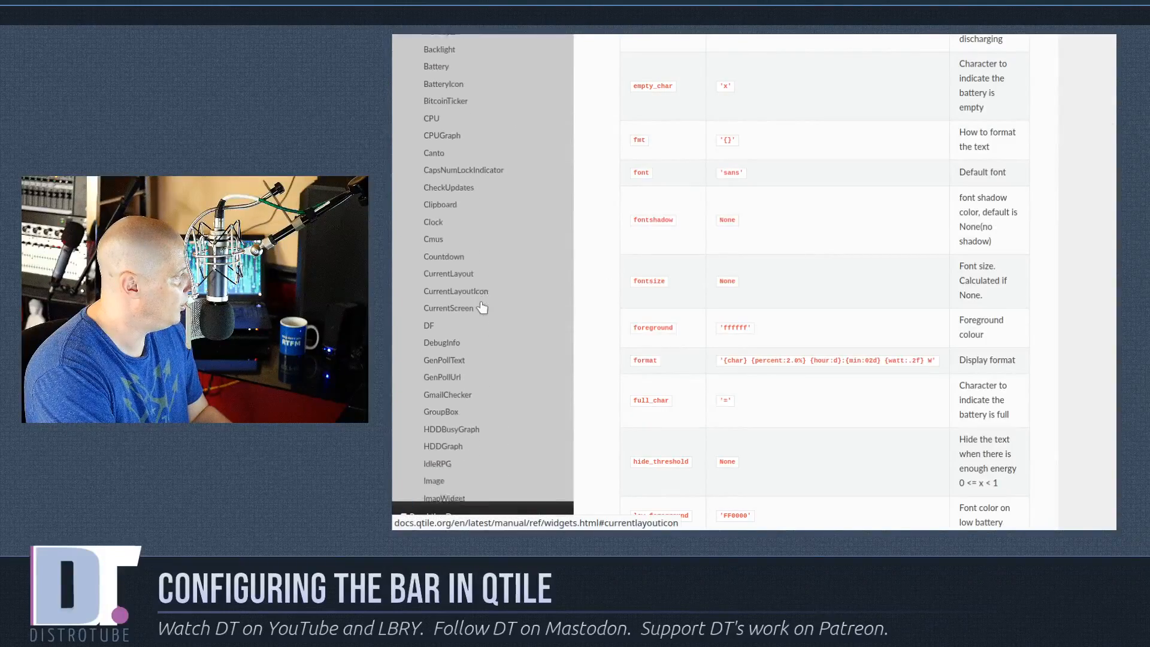
pyautogui.scroll(-3)
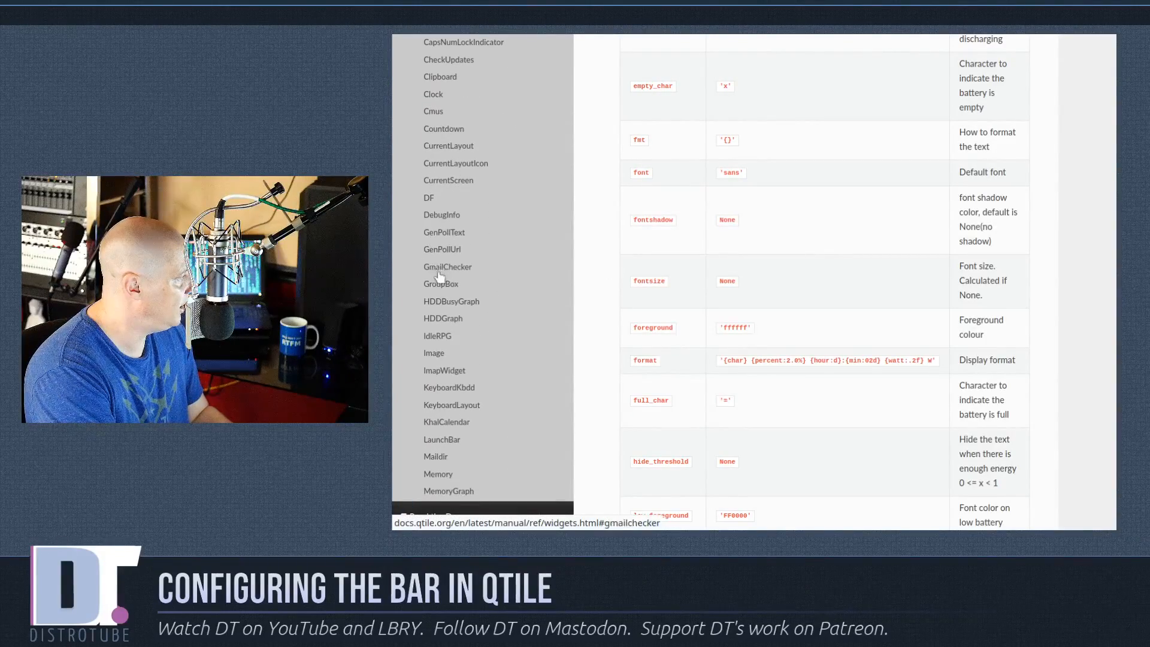
pyautogui.click(441, 284)
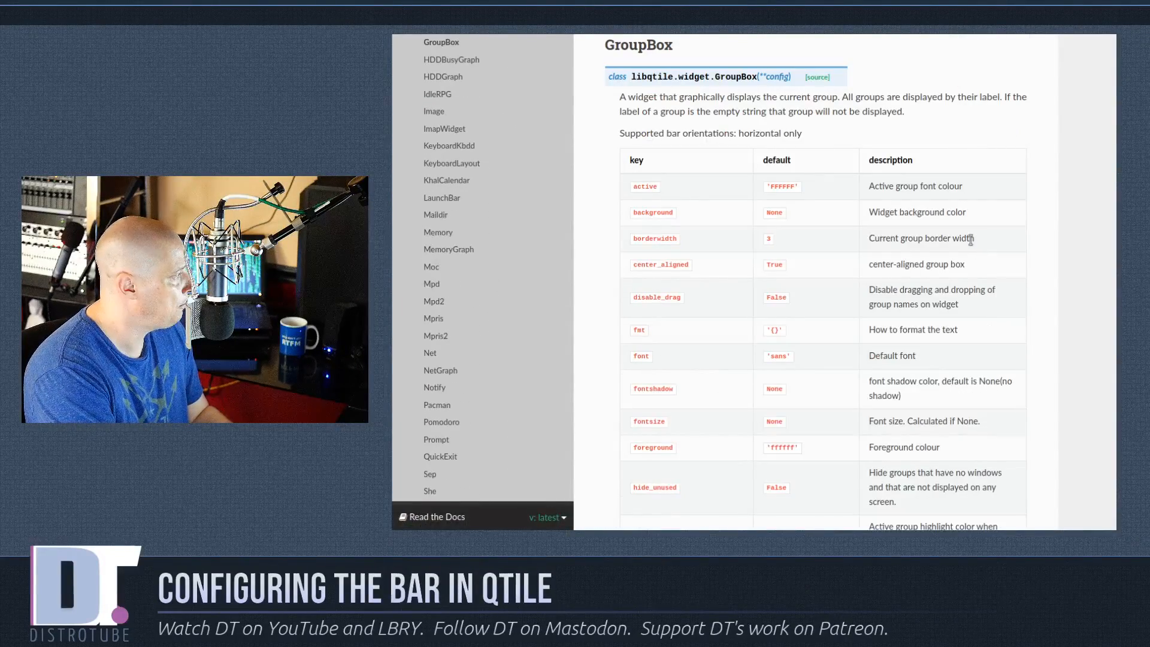
pyautogui.scroll(3)
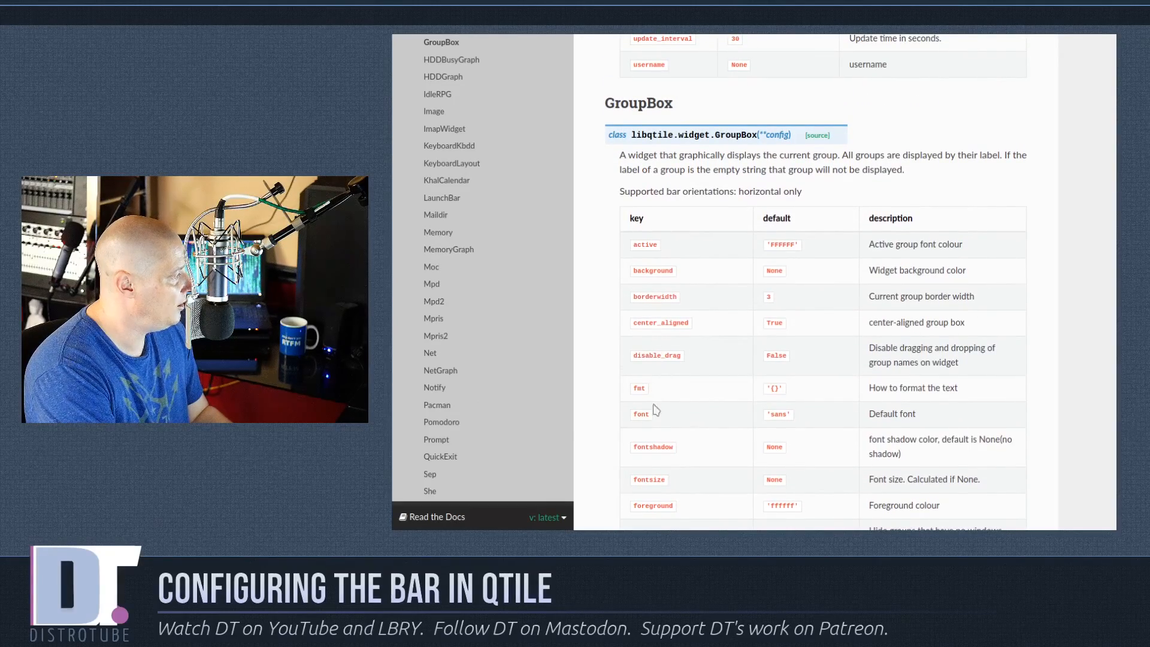
pyautogui.moveTo(781, 463)
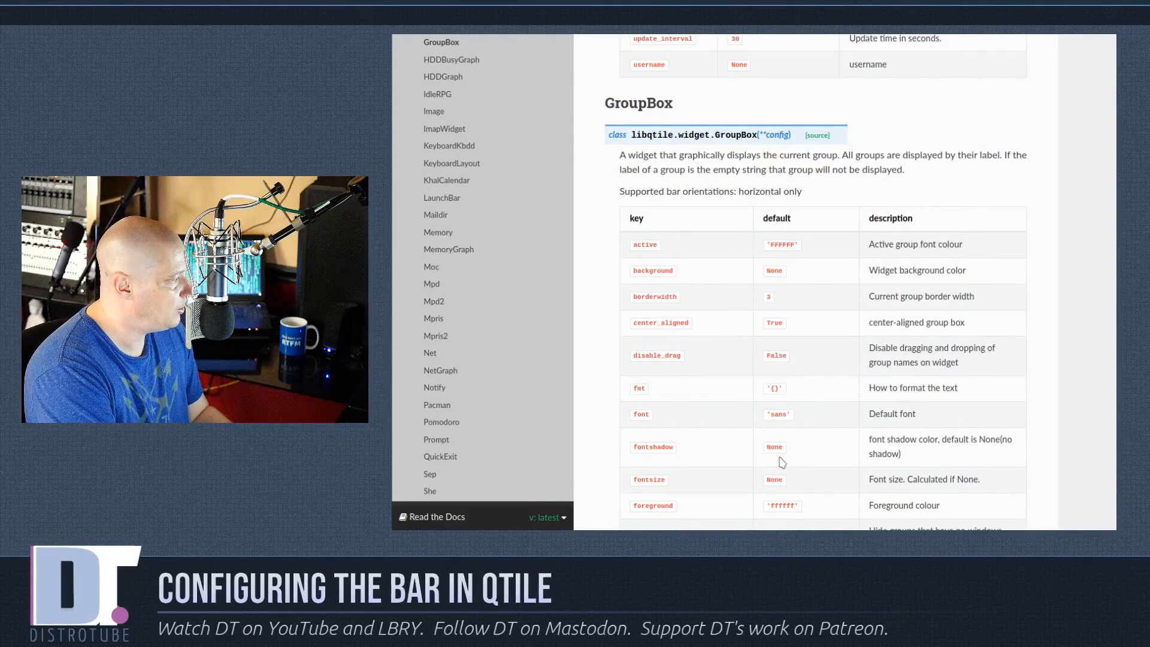
pyautogui.scroll(-3)
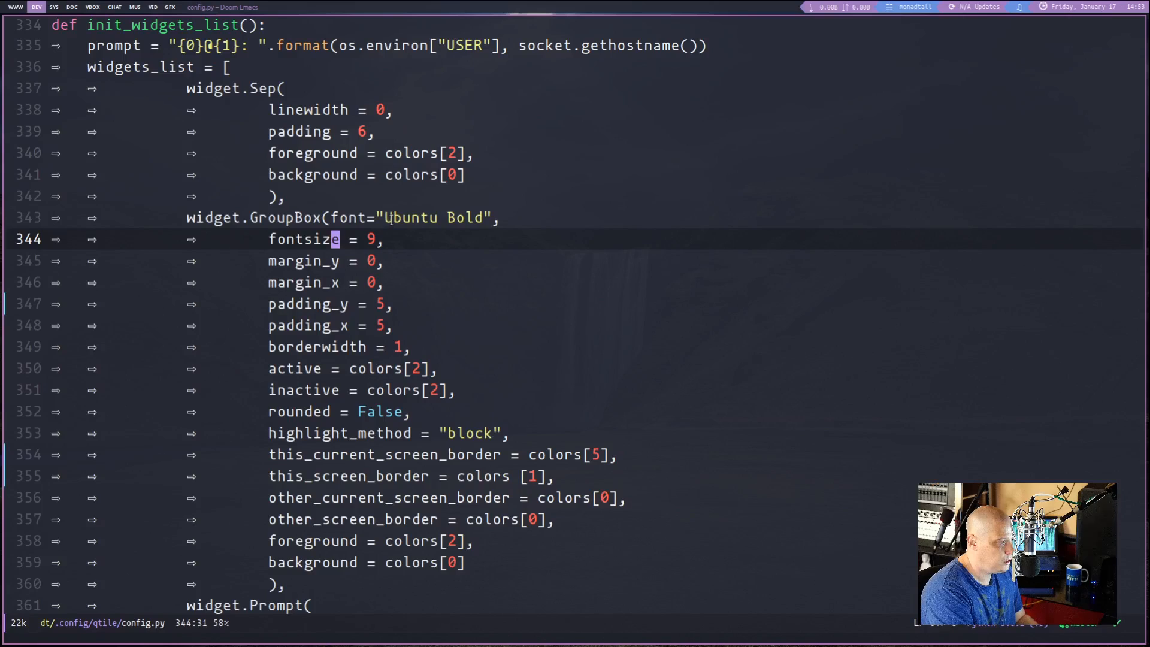
pyautogui.moveTo(430, 233)
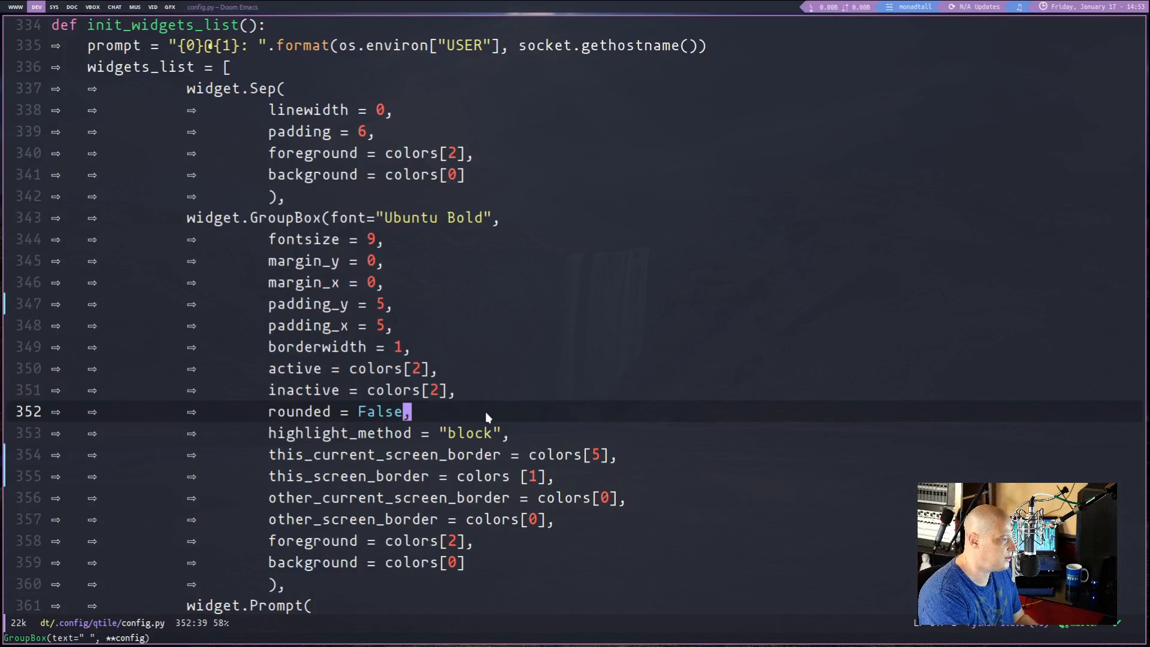
pyautogui.moveTo(514, 452)
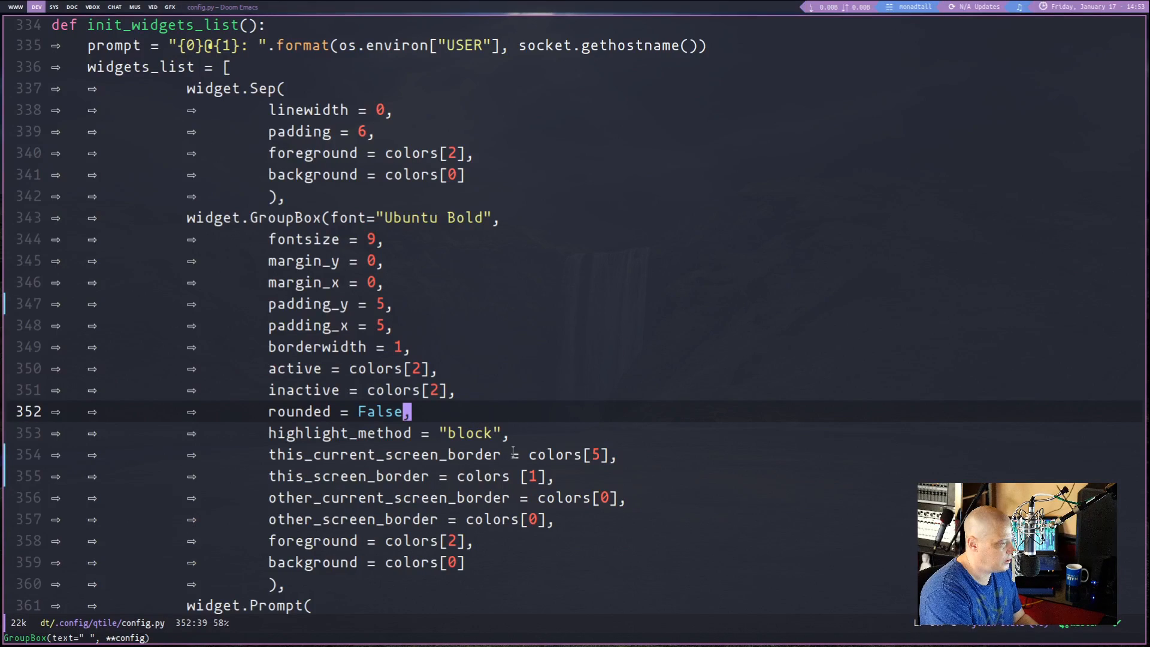
pyautogui.scroll(-3)
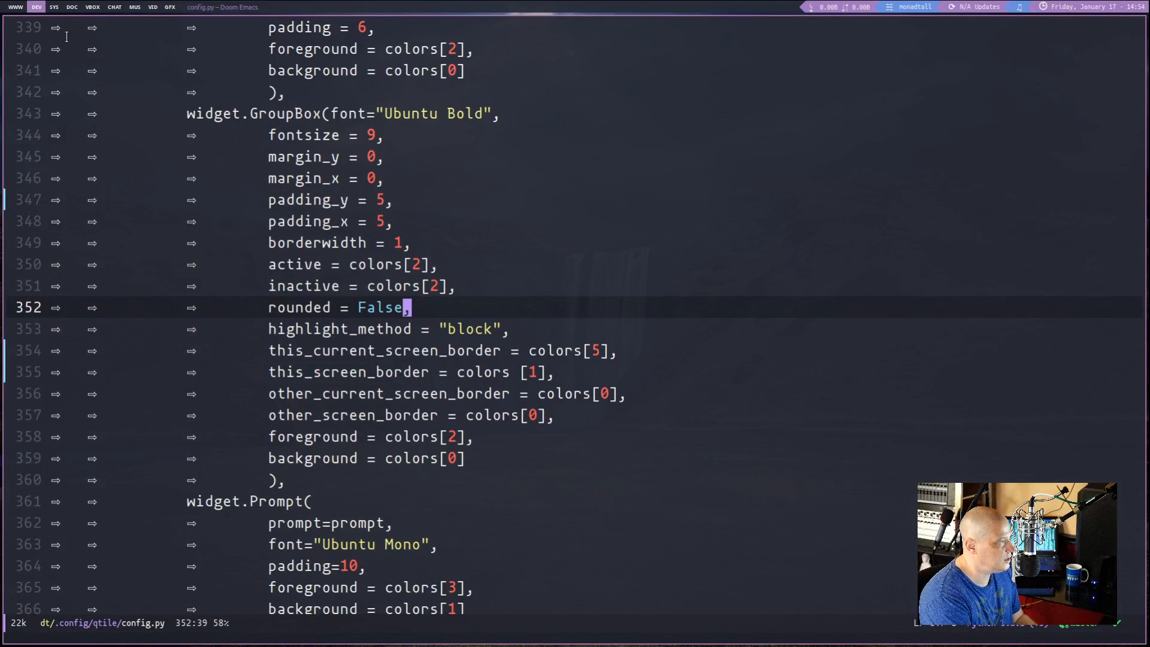
pyautogui.moveTo(900, 378)
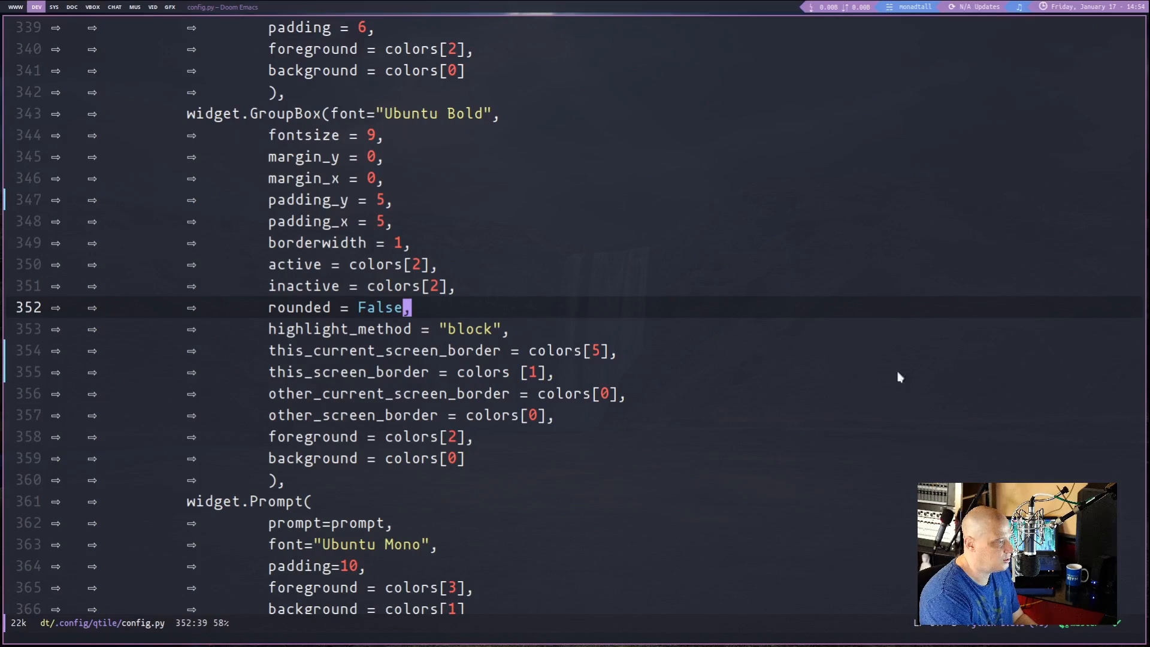
pyautogui.moveTo(668, 526)
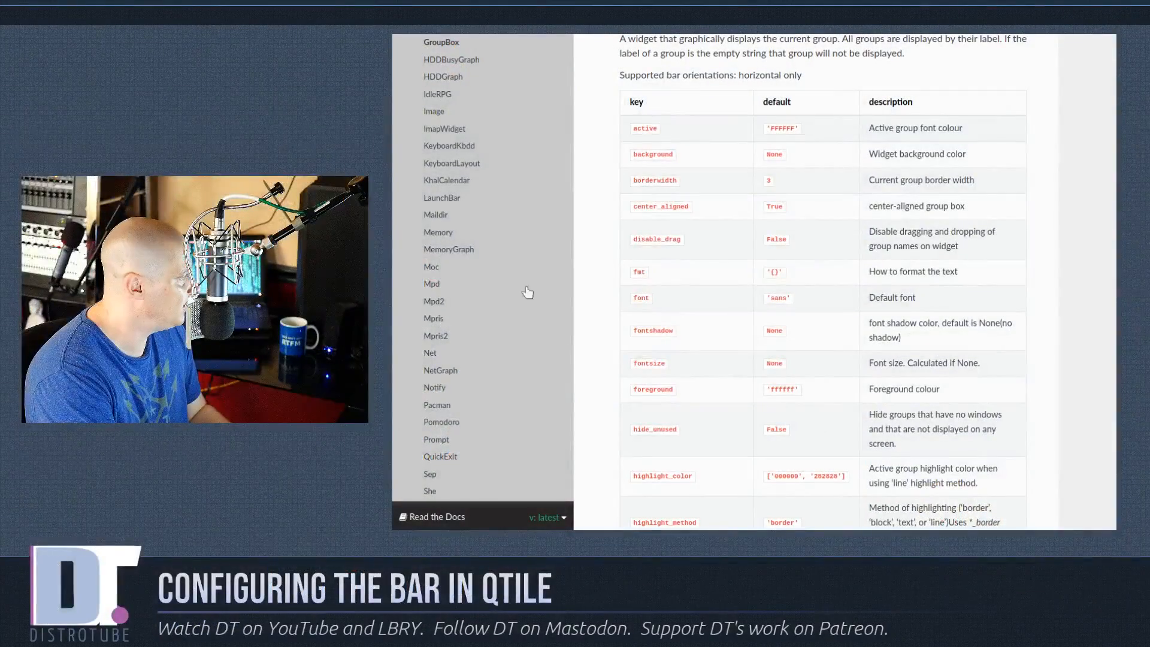
pyautogui.scroll(-3)
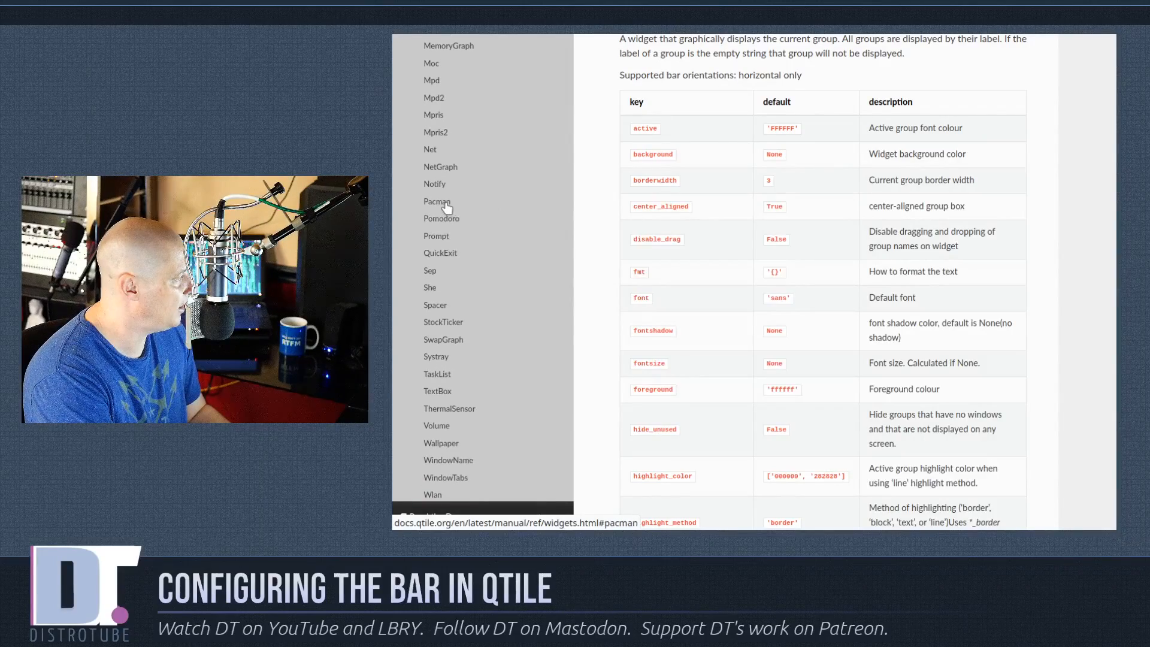
pyautogui.click(438, 201)
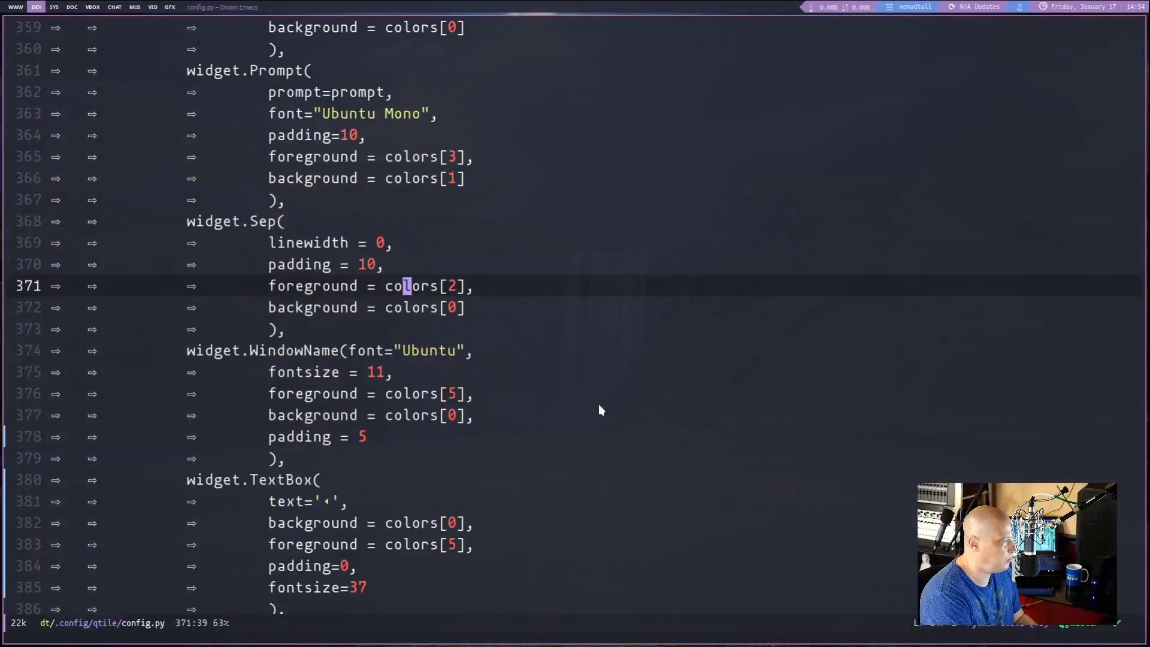
# Step: Scroll config.py past Prompt, WindowName and Net to the widget.Pacman block
pyautogui.scroll(-3)
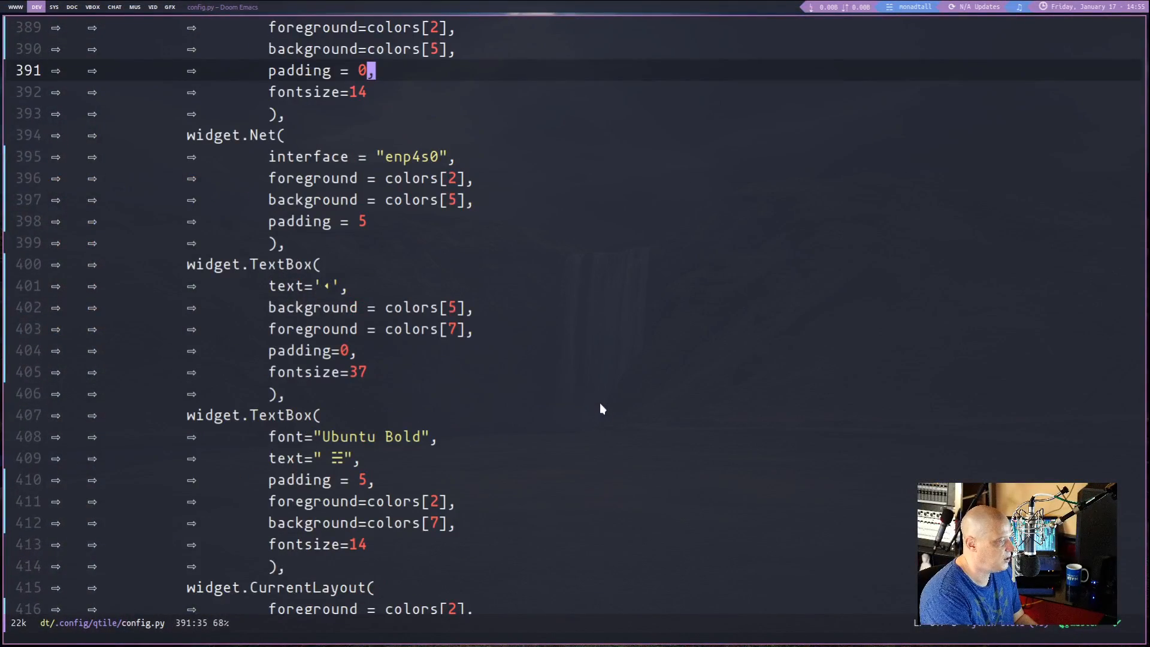
pyautogui.scroll(-3)
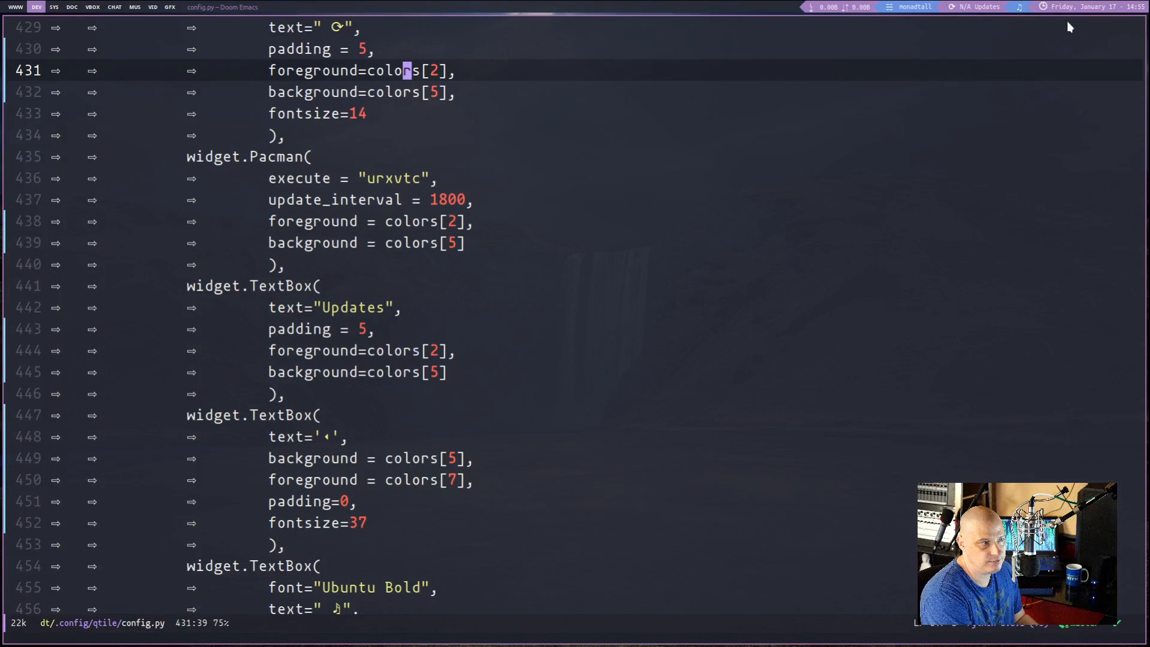
pyautogui.moveTo(663, 341)
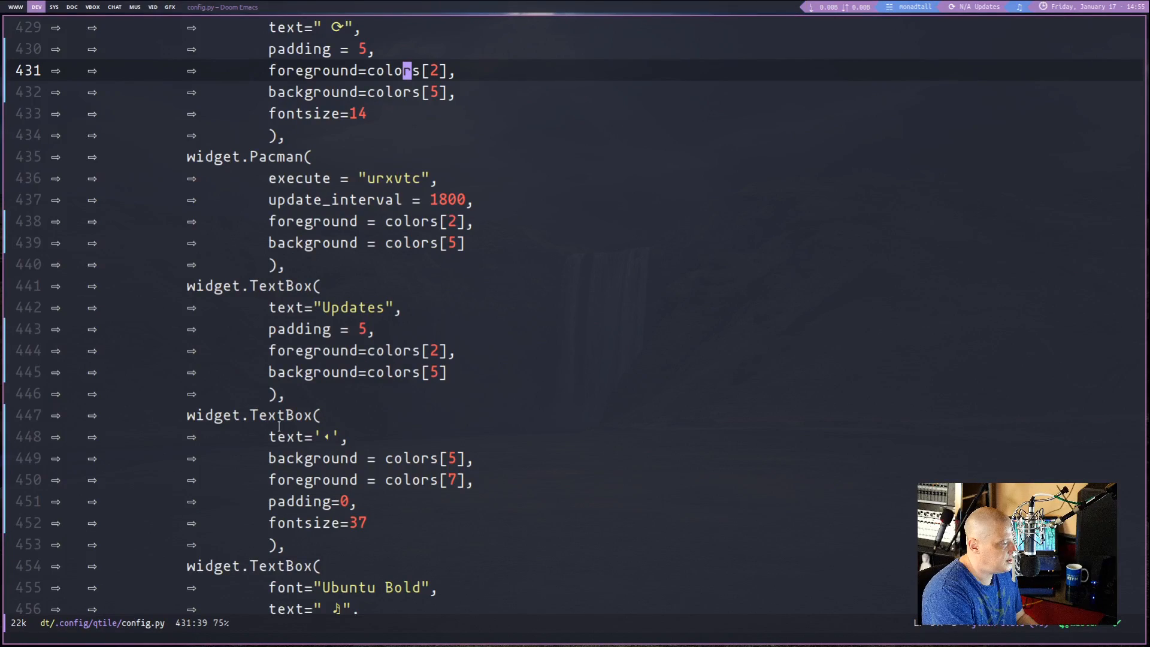
pyautogui.moveTo(553, 442)
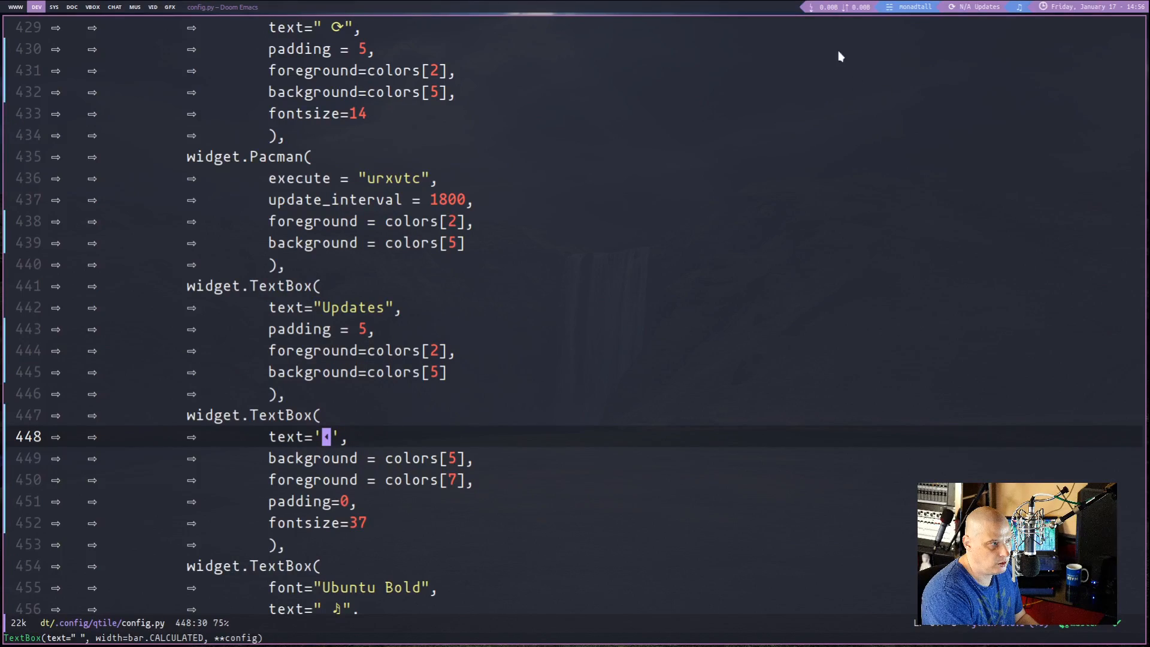
pyautogui.moveTo(618, 265)
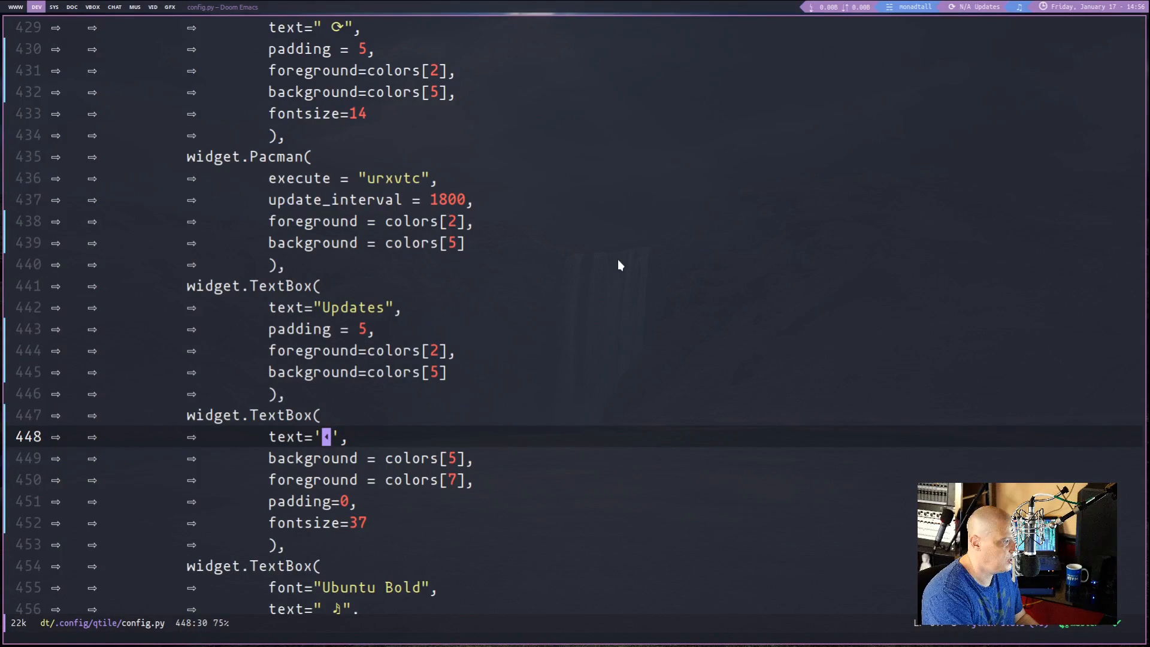
pyautogui.moveTo(792, 71)
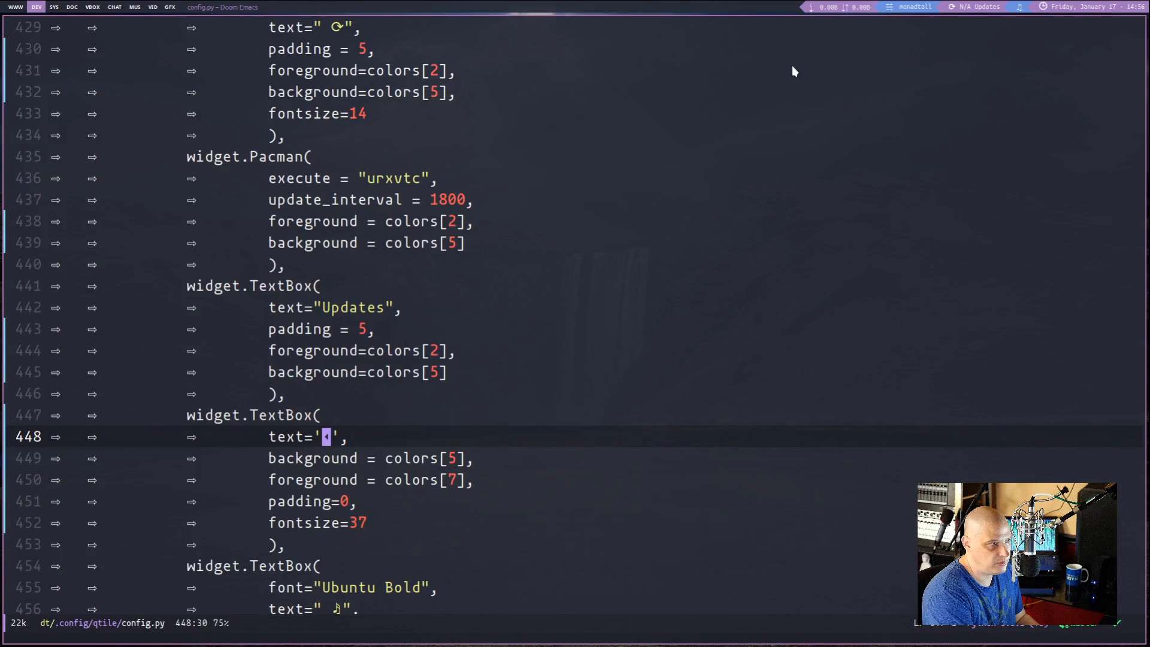
pyautogui.moveTo(1018, 135)
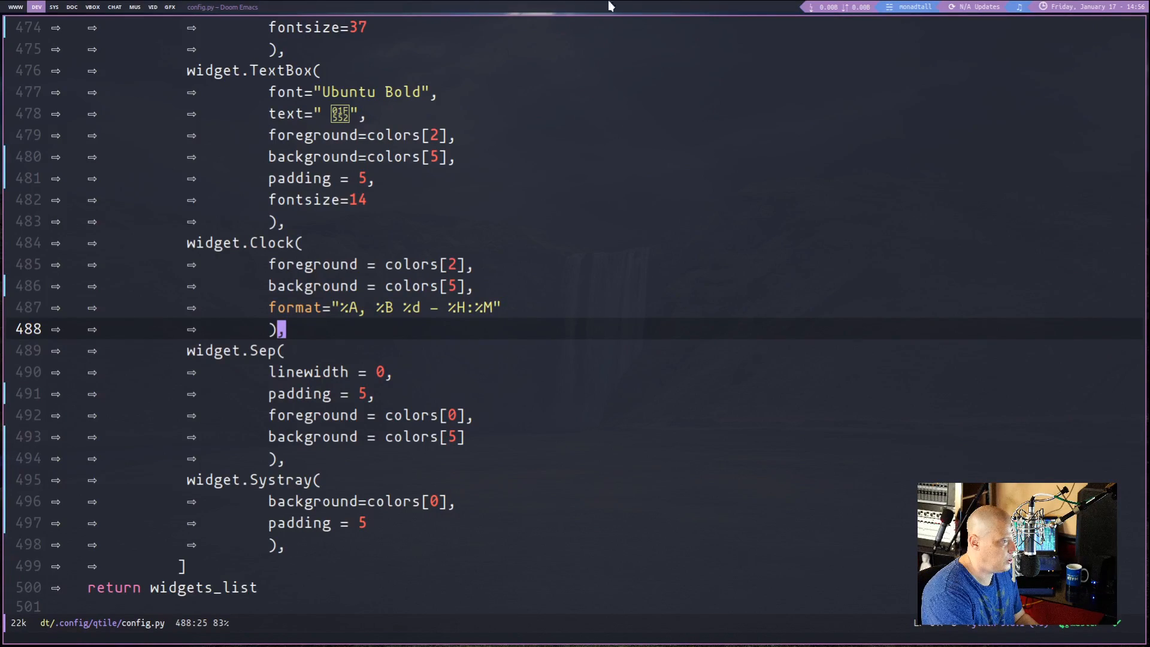
pyautogui.moveTo(586, 484)
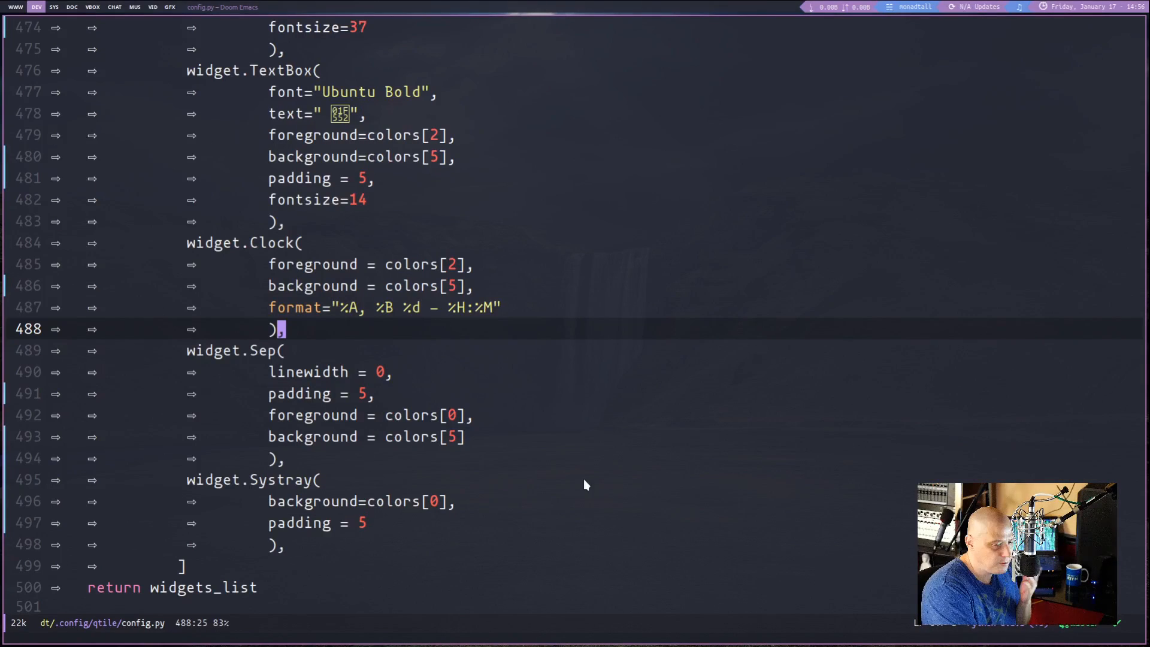
pyautogui.moveTo(352, 336)
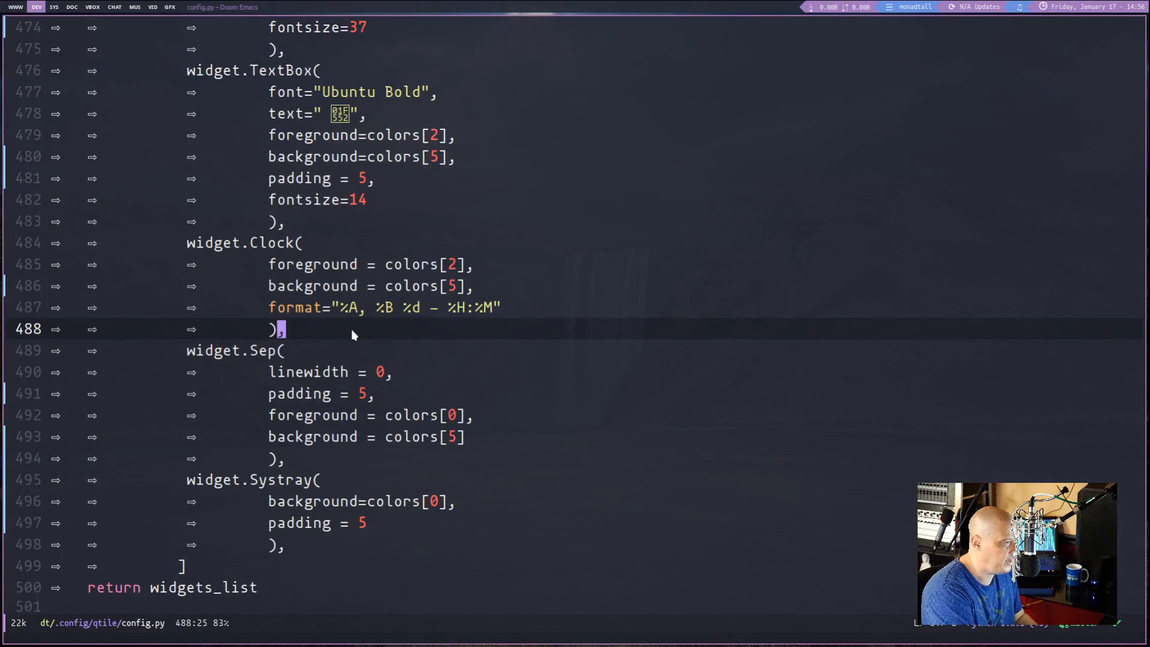
pyautogui.moveTo(1051, 93)
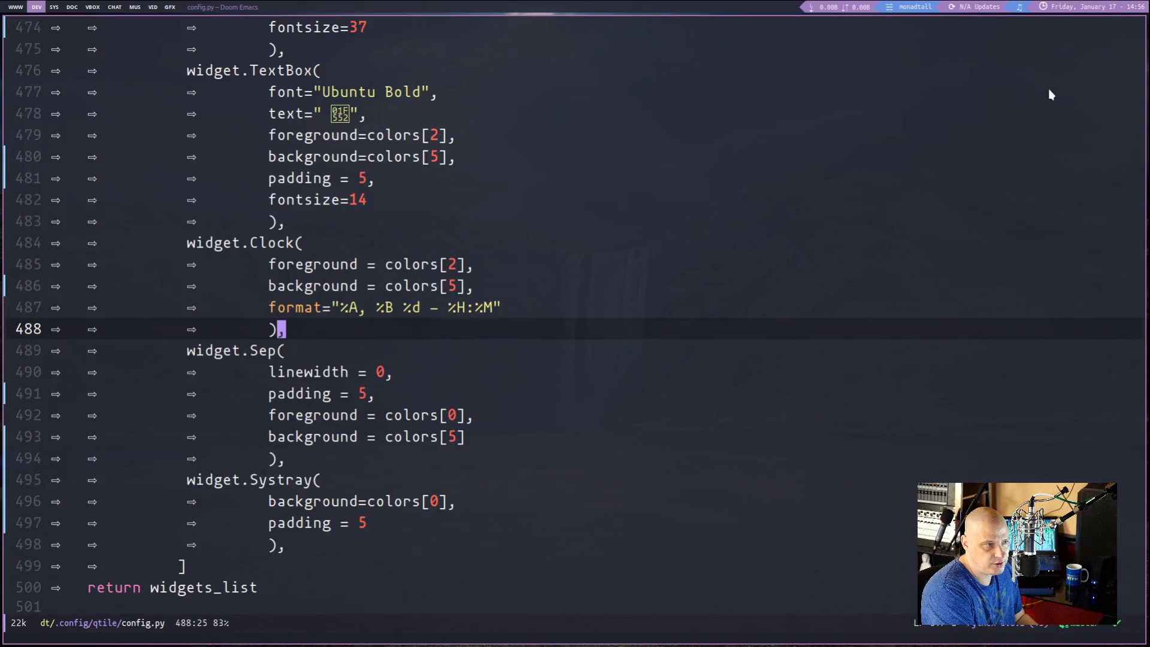
pyautogui.moveTo(651, 375)
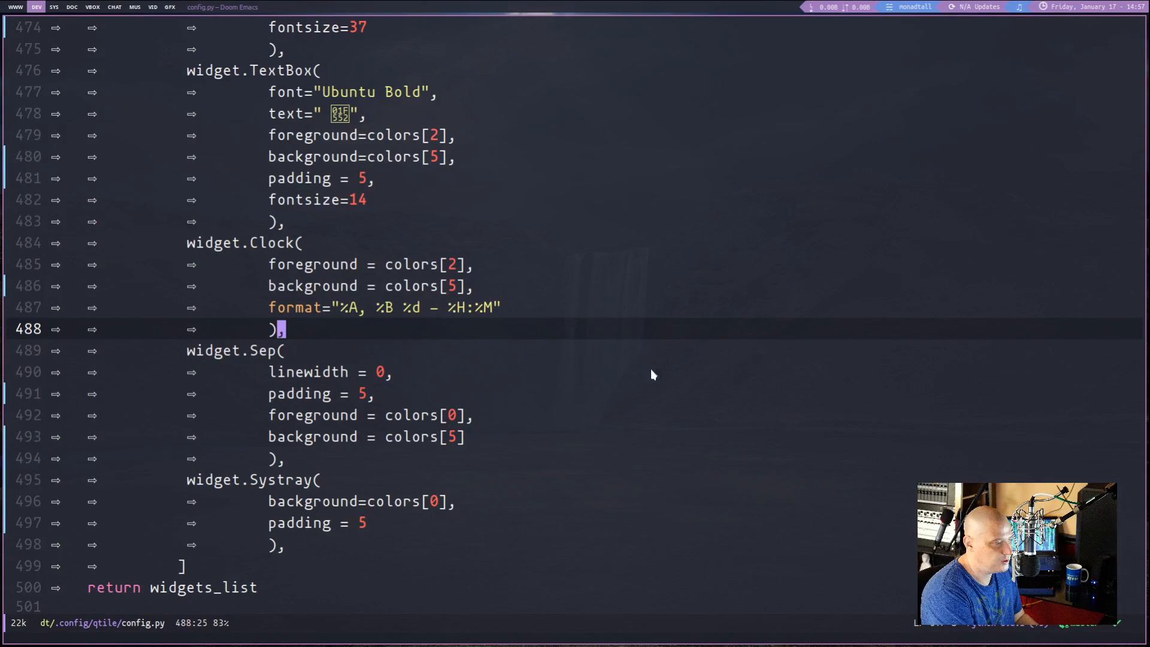
pyautogui.moveTo(442, 381)
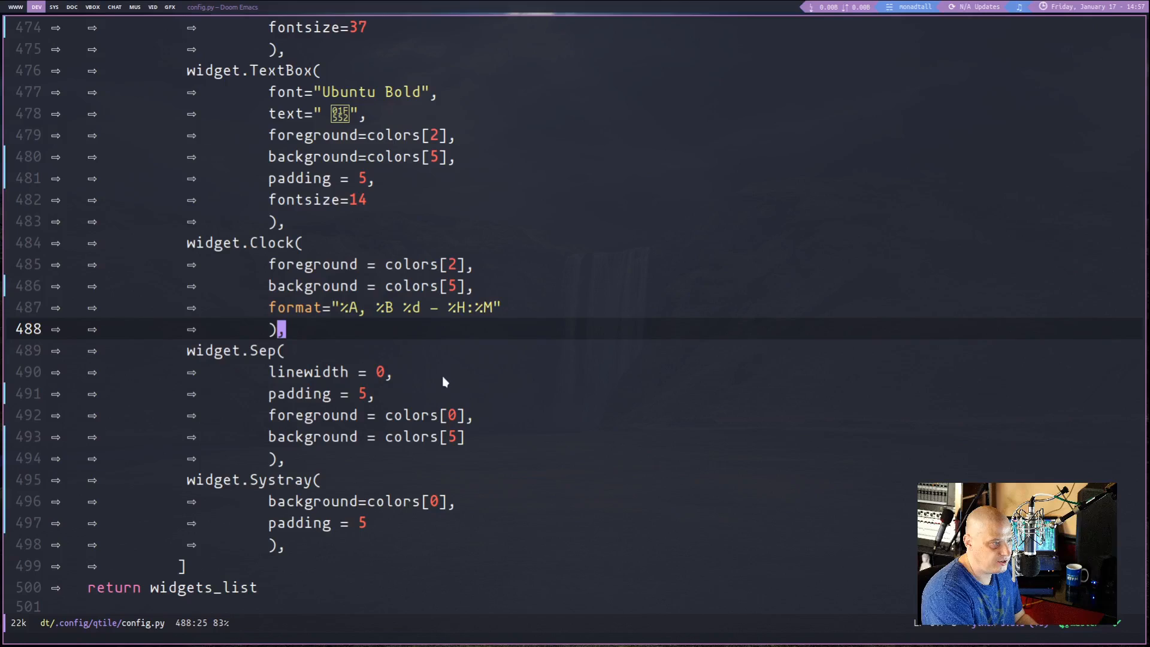
pyautogui.moveTo(357, 326)
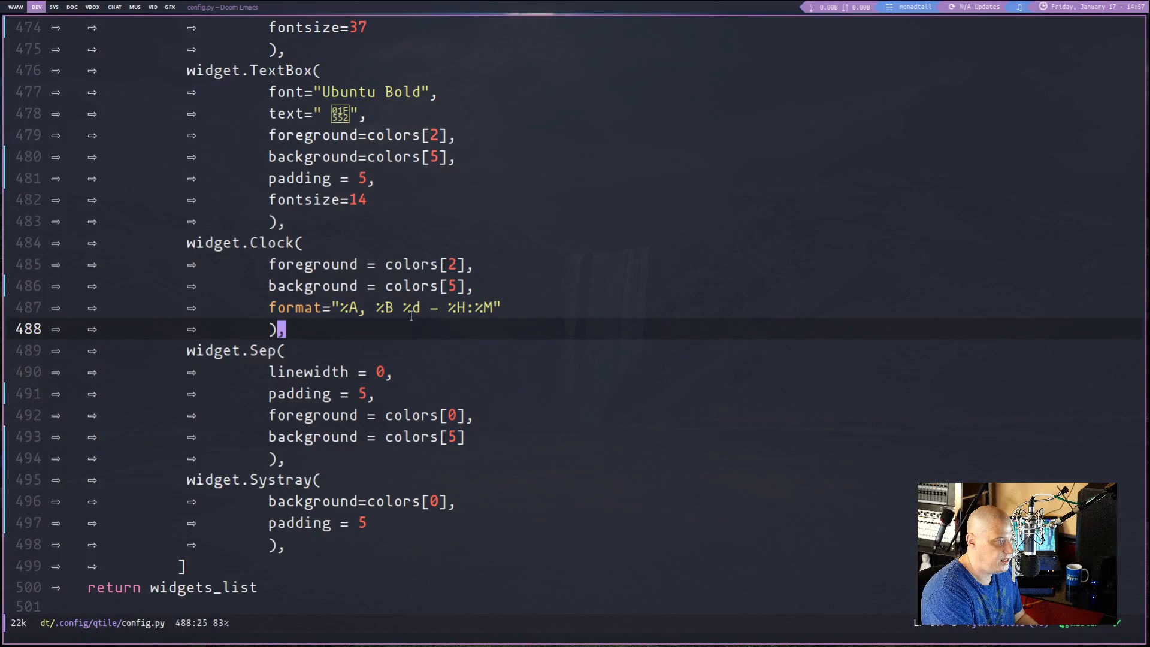
pyautogui.moveTo(444, 341)
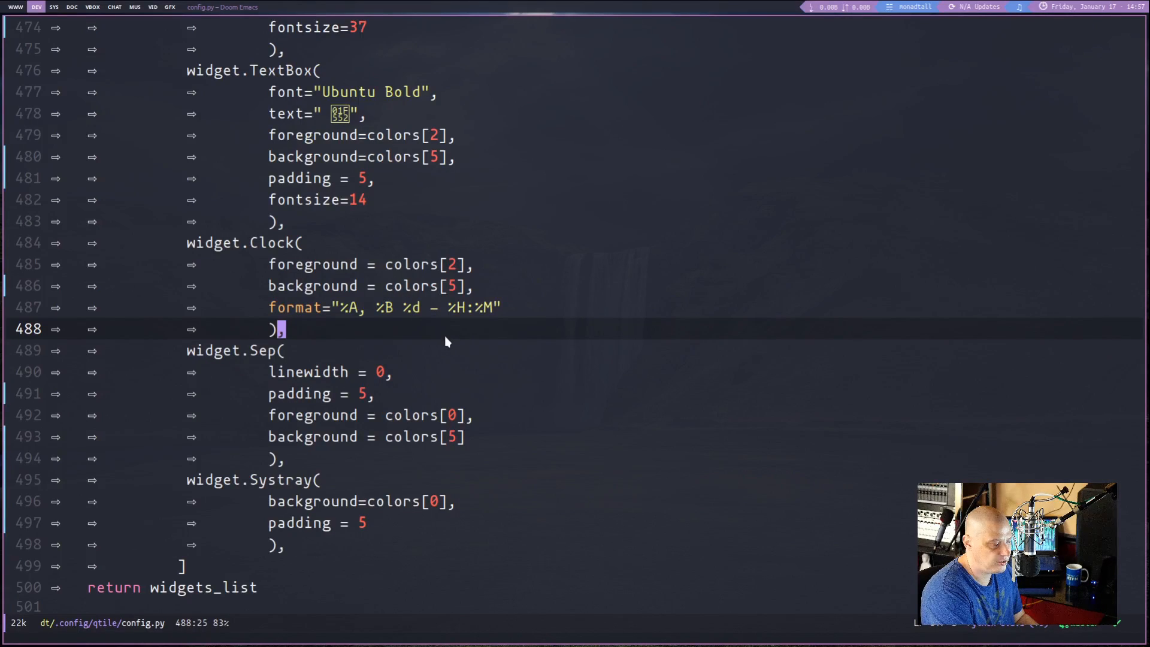